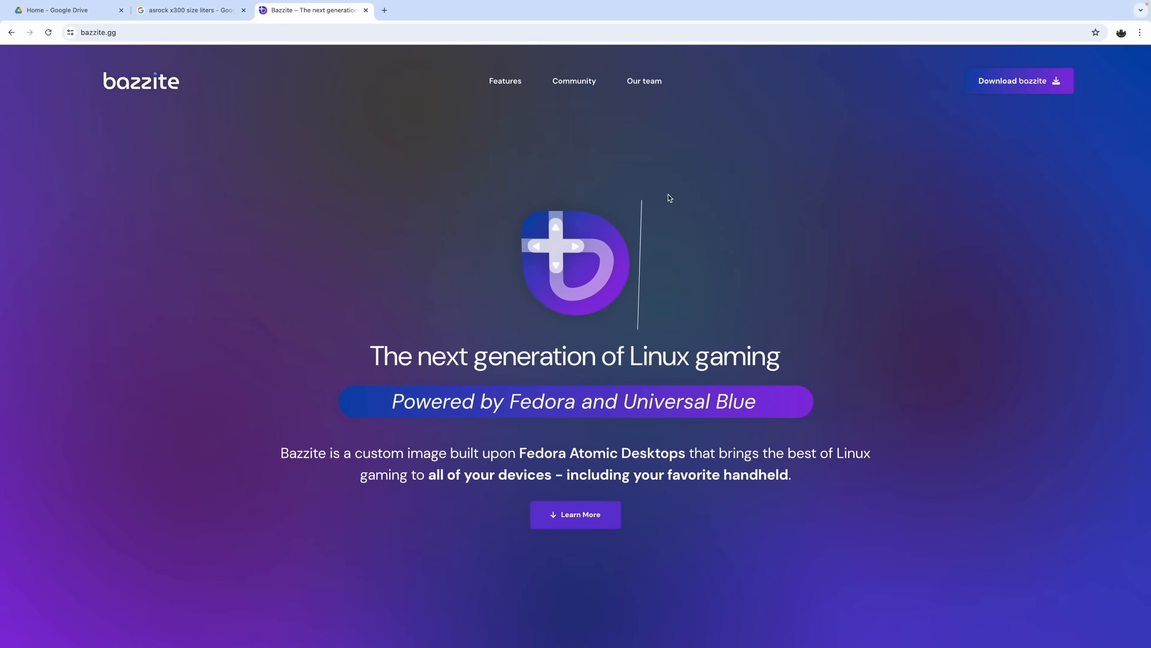
# Reach the Bazzite download form and open the hardware dropdown to choose Desktop.
pyautogui.scroll(-3)
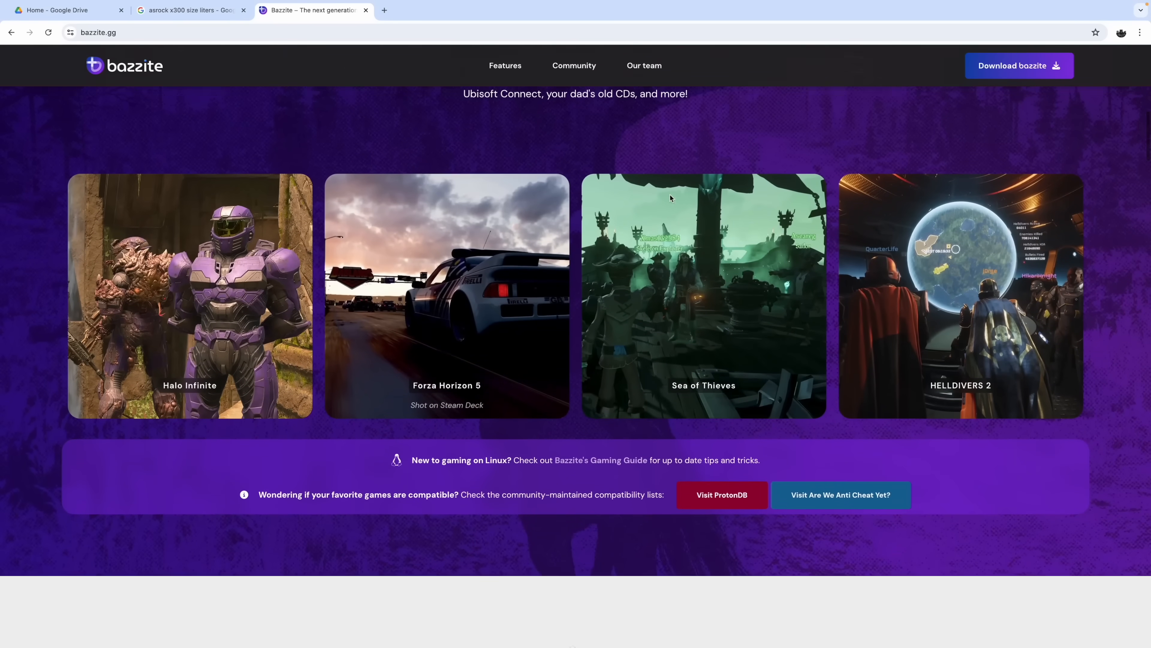
pyautogui.scroll(3)
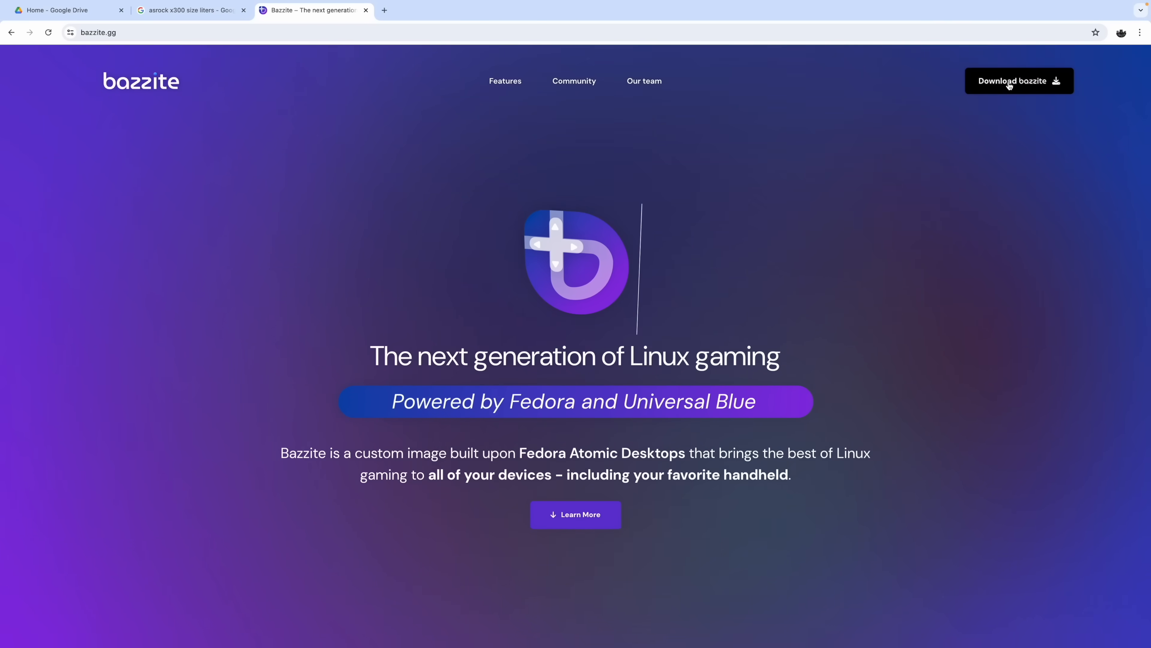
pyautogui.click(1018, 81)
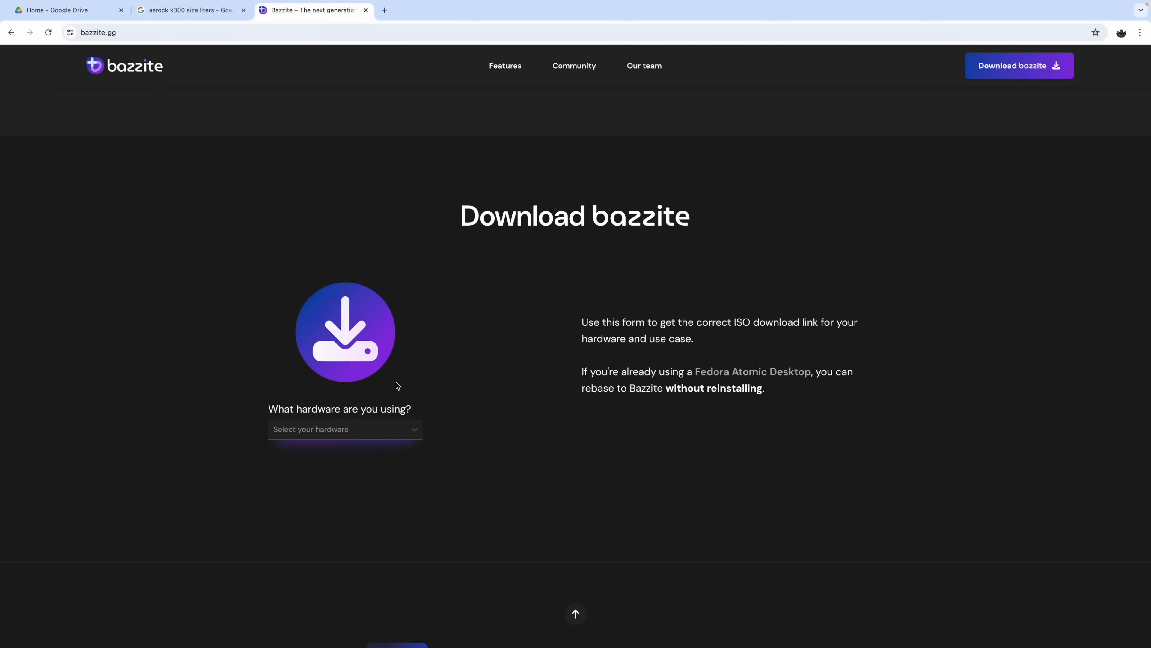
pyautogui.click(343, 429)
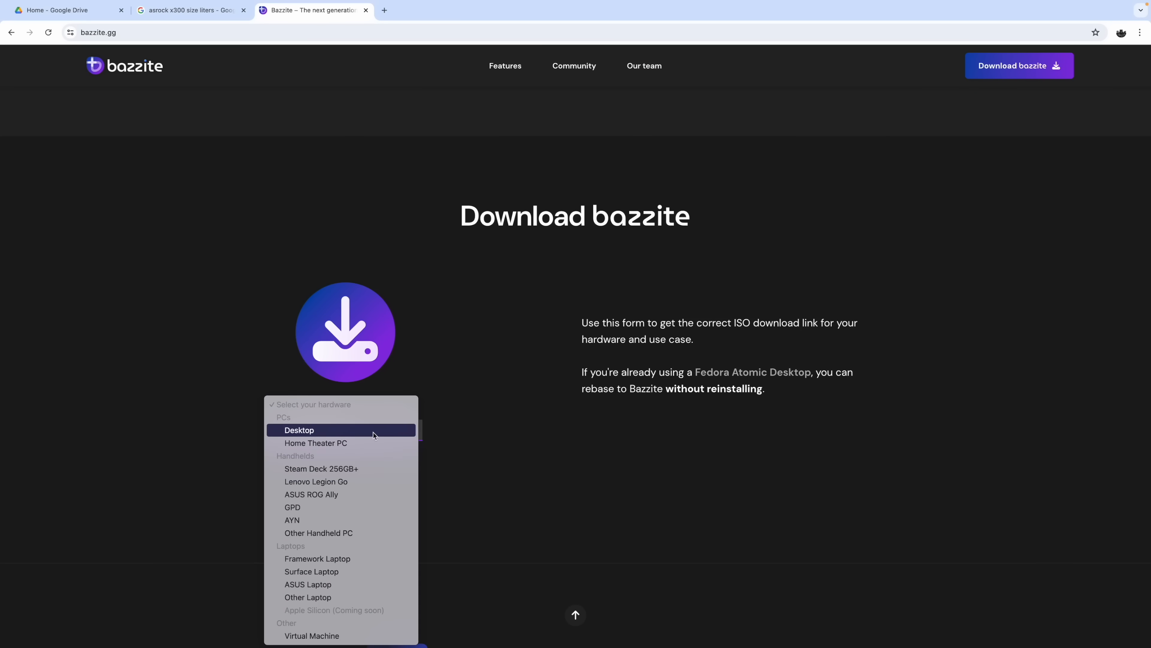
pyautogui.moveTo(334, 435)
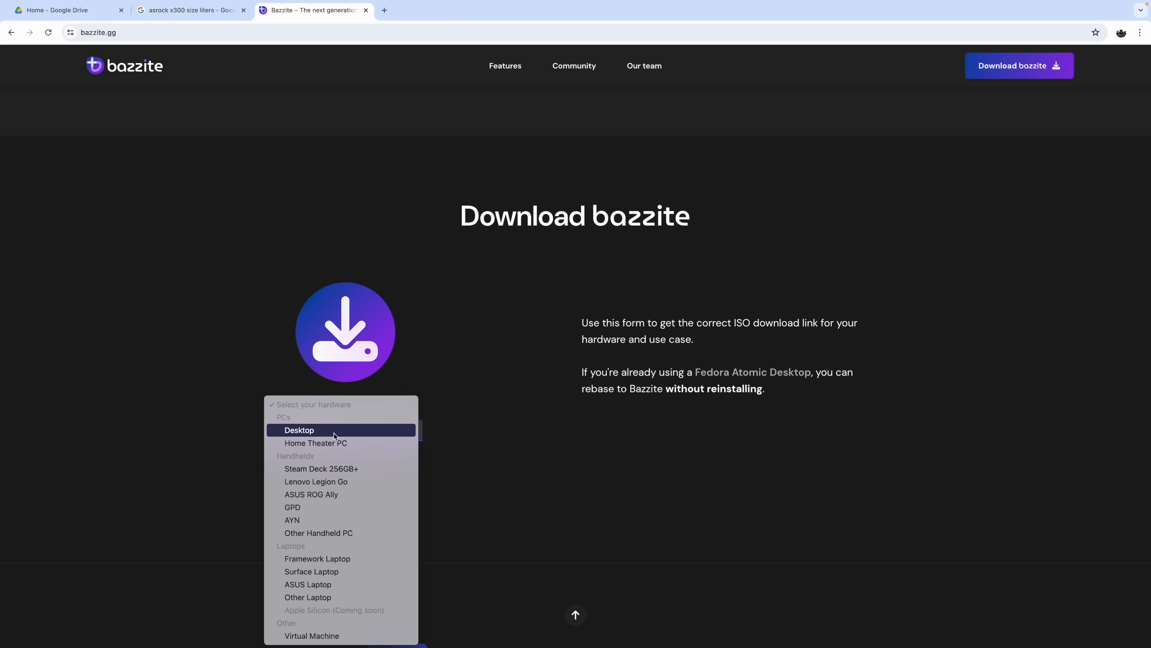
pyautogui.moveTo(337, 480)
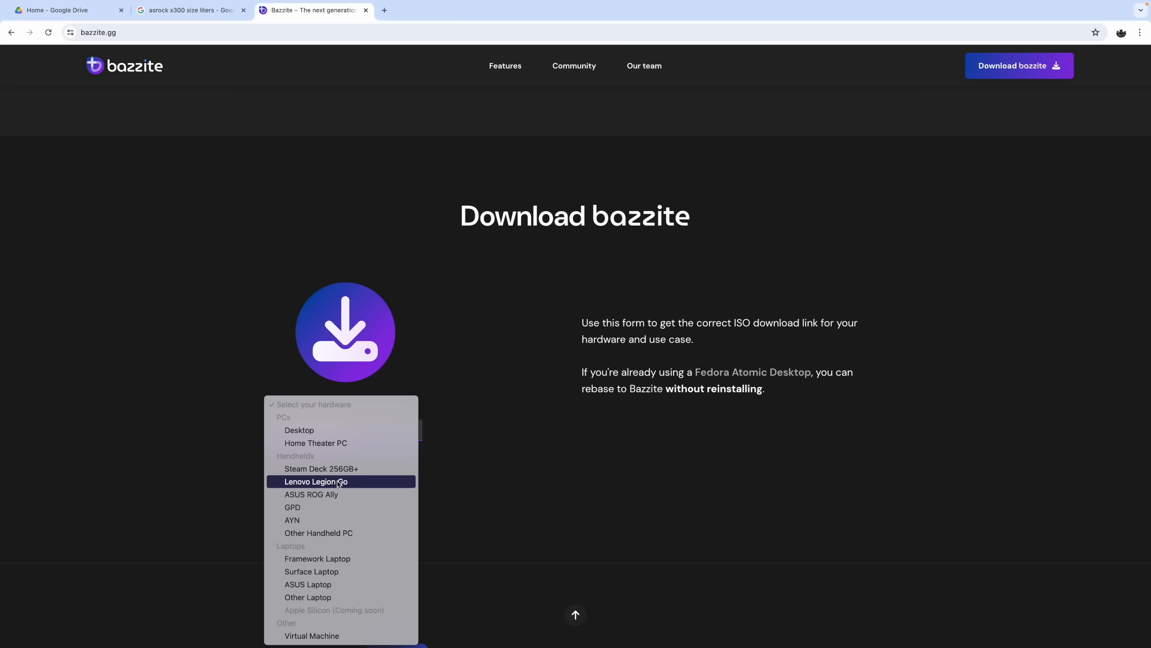
pyautogui.moveTo(335, 494)
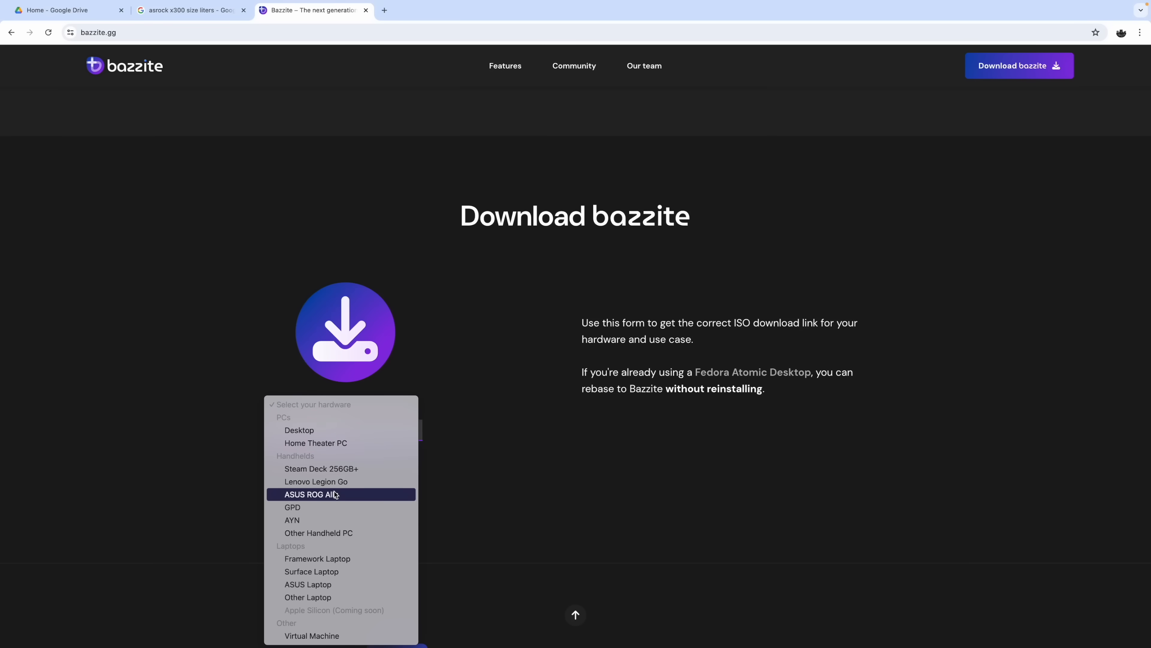
pyautogui.moveTo(308, 520)
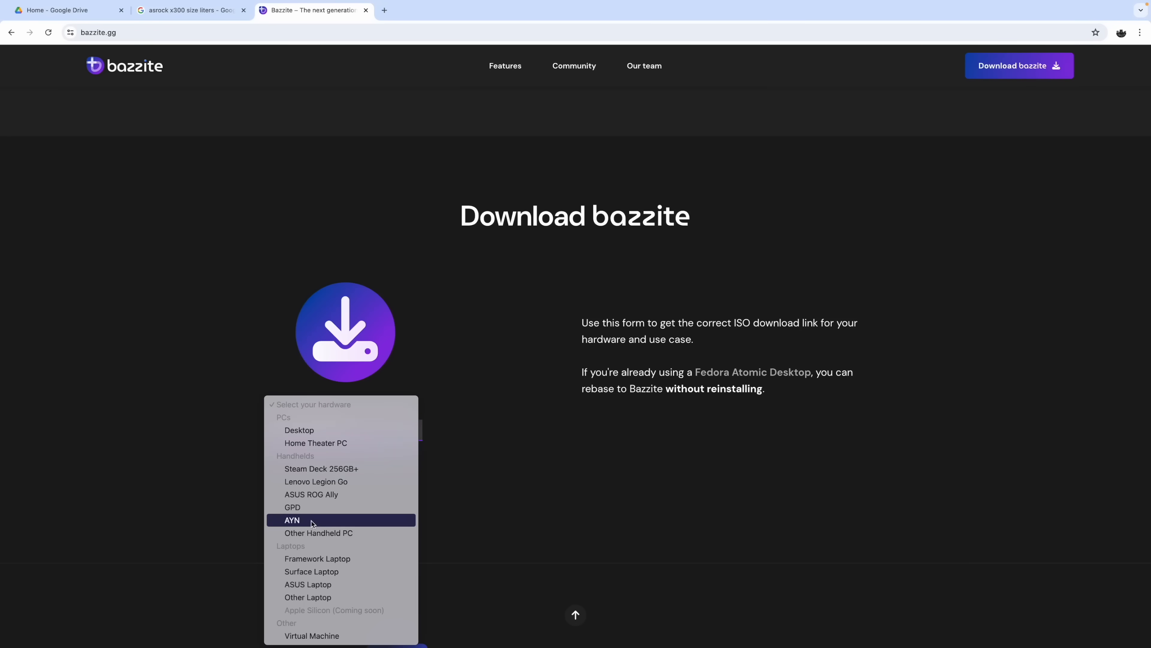
pyautogui.moveTo(340, 583)
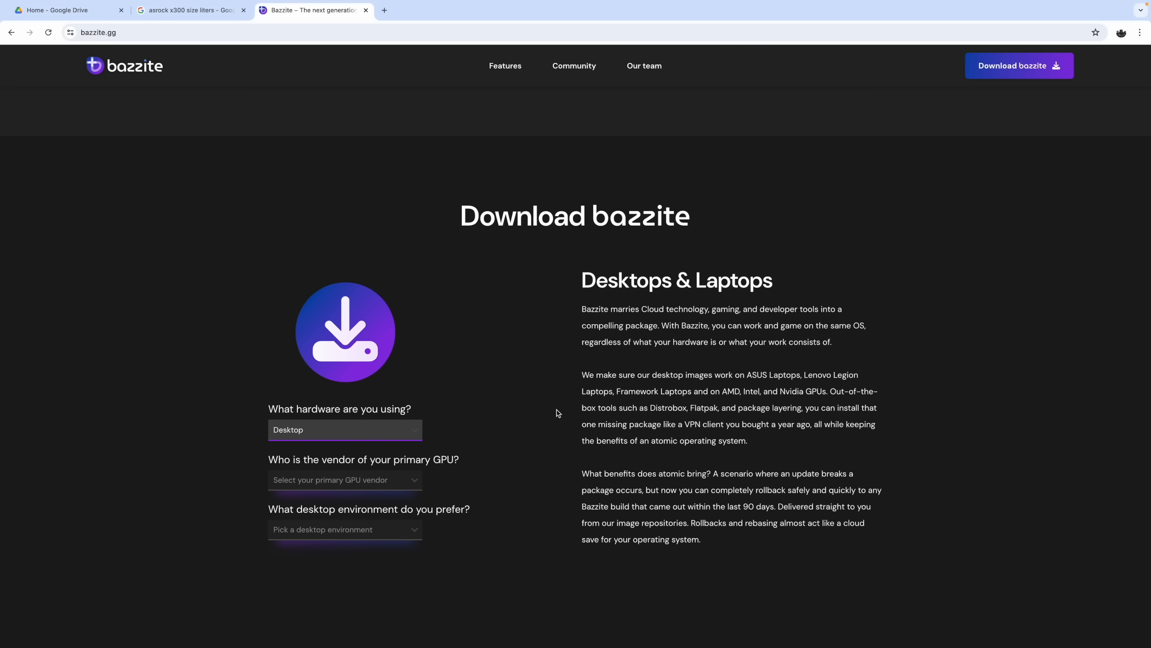
# Choose Nvidia as primary GPU vendor, then switch it to Intel ARC.
pyautogui.click(343, 480)
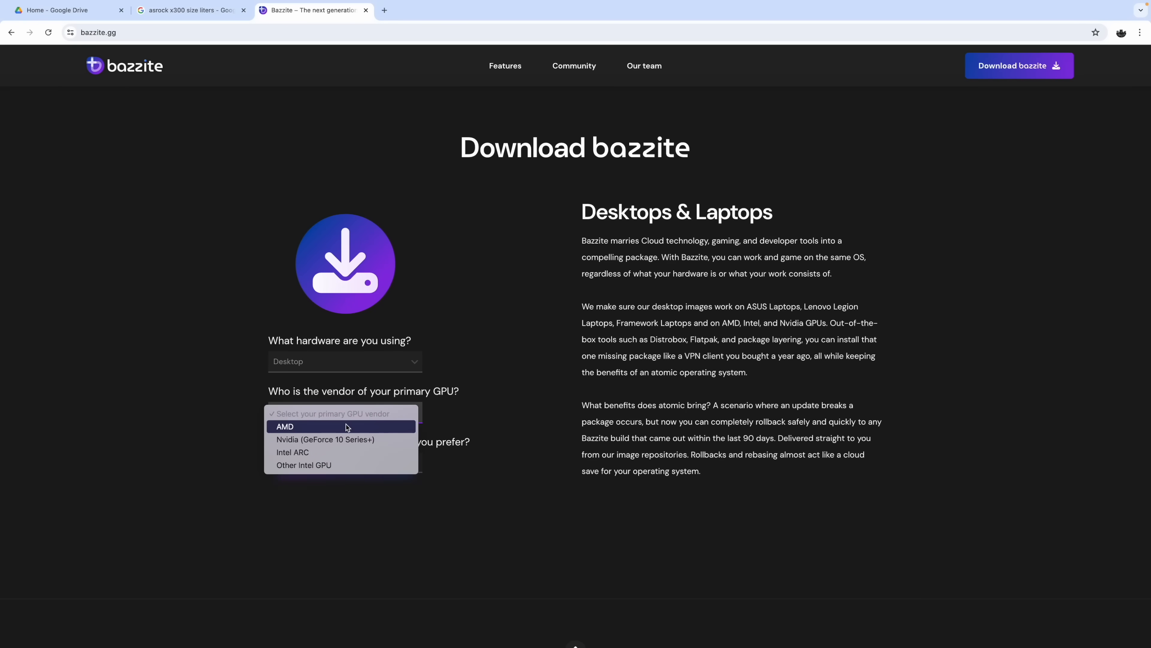
pyautogui.moveTo(330, 439)
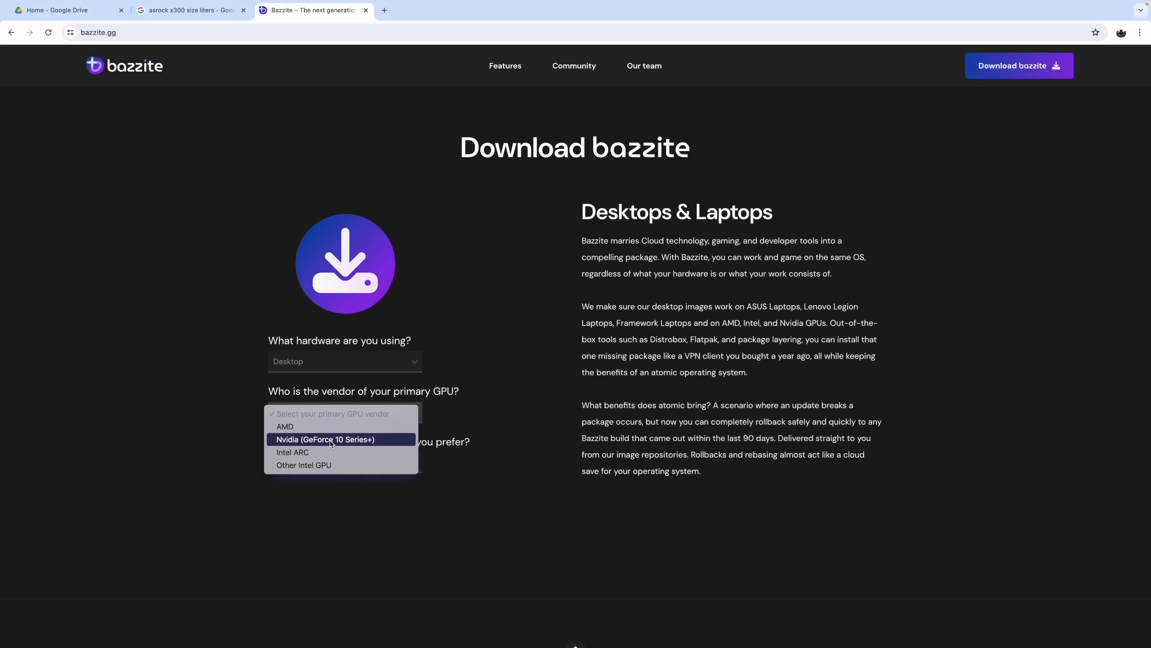
pyautogui.click(323, 439)
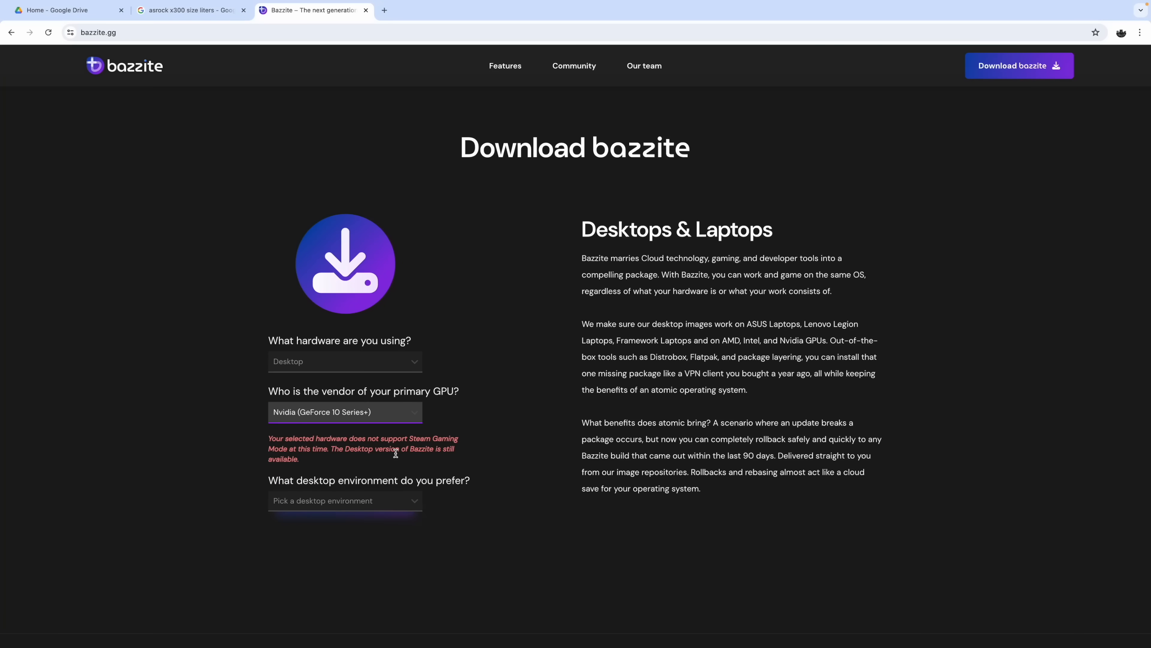
pyautogui.moveTo(412, 418)
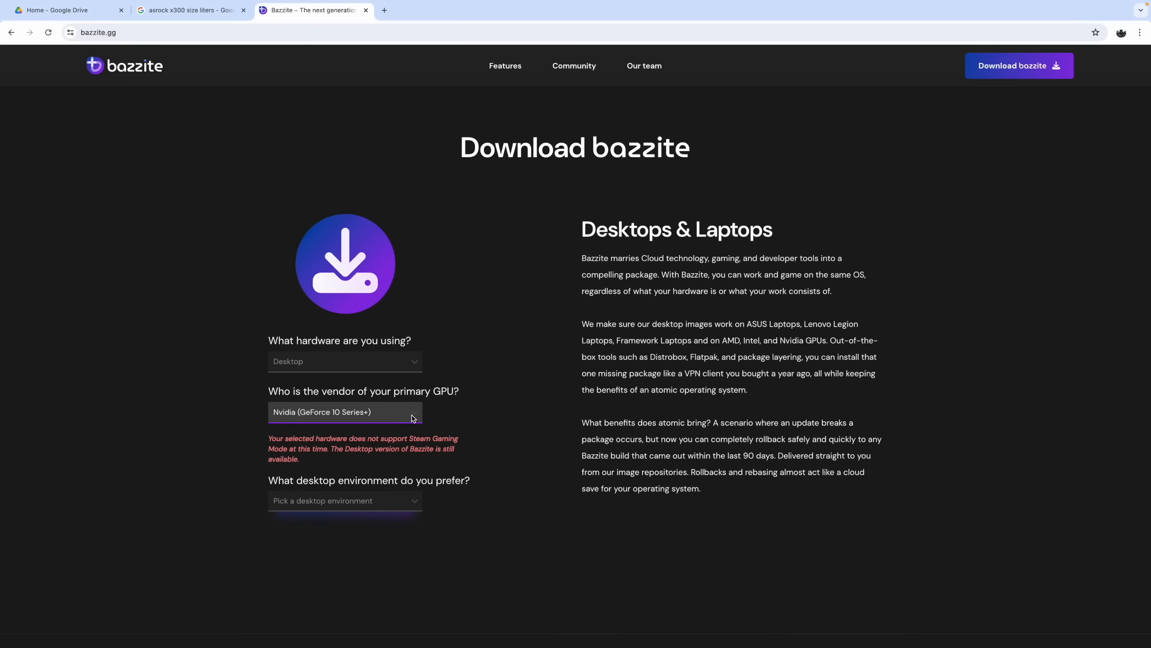
pyautogui.click(344, 412)
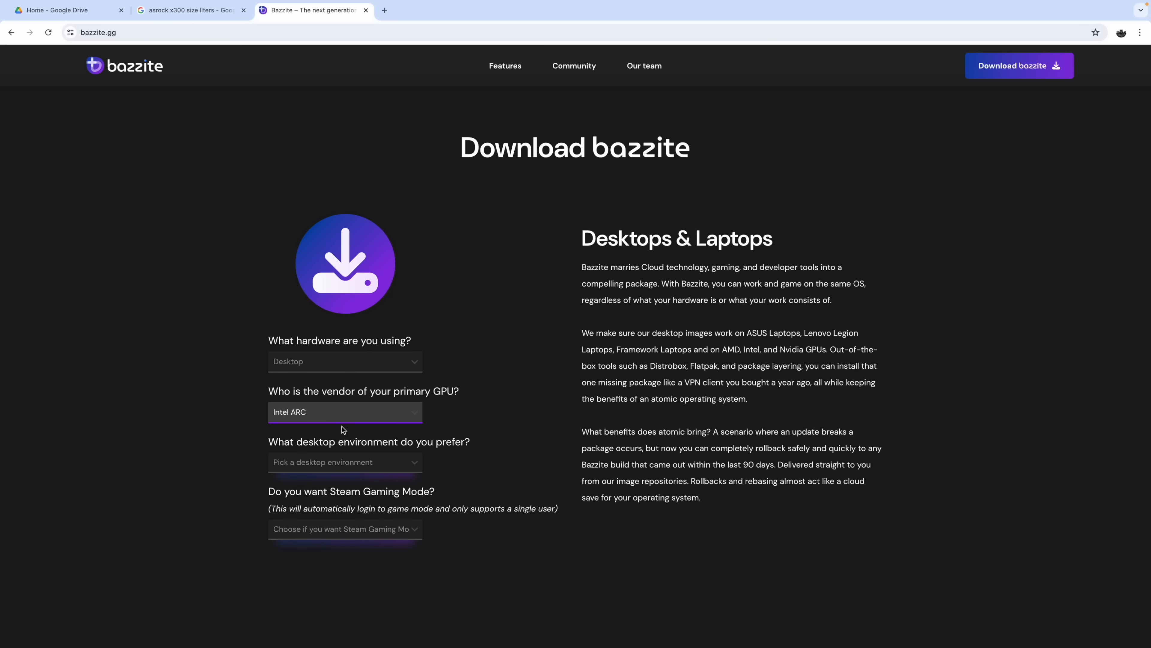
pyautogui.moveTo(330, 420)
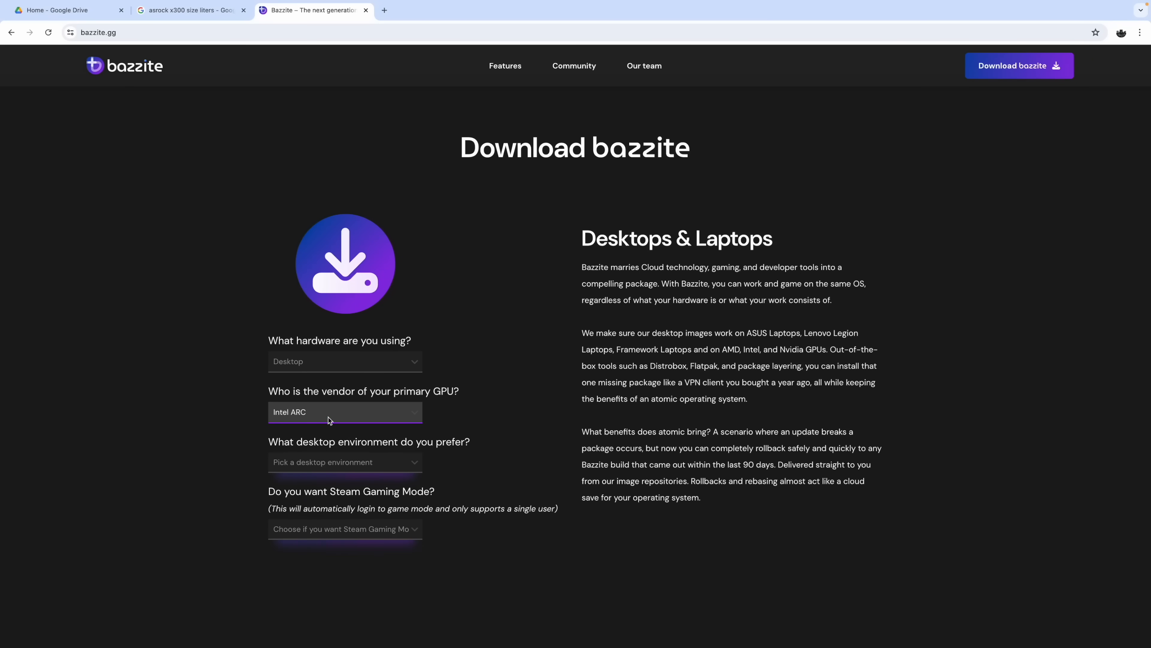
pyautogui.moveTo(340, 424)
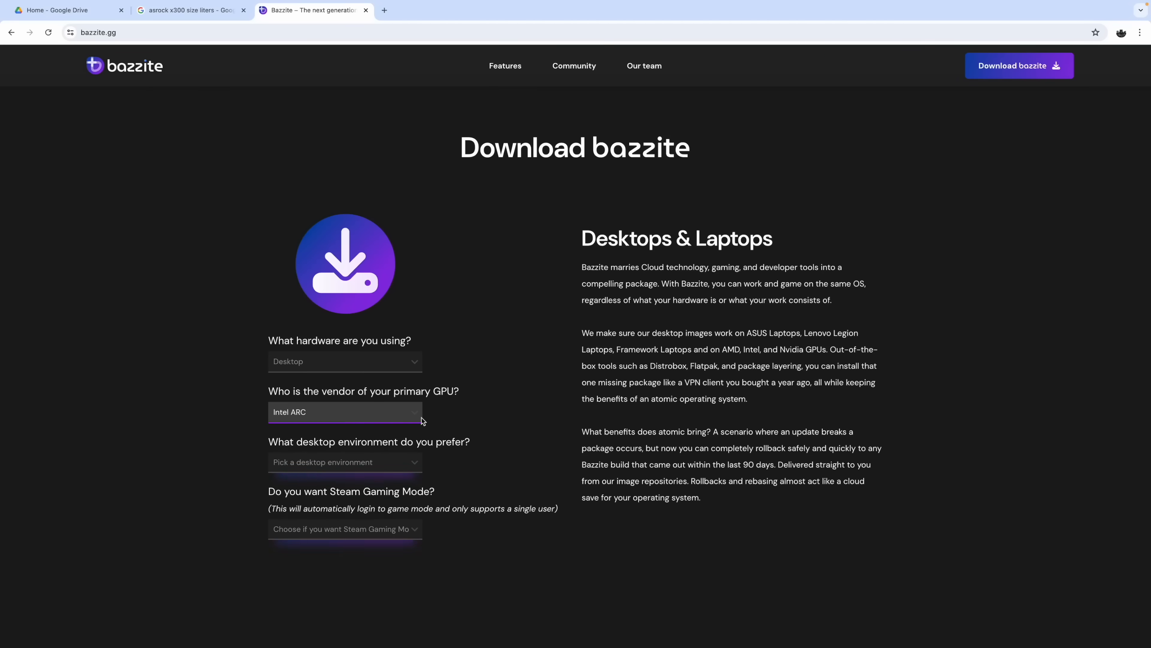
pyautogui.moveTo(405, 426)
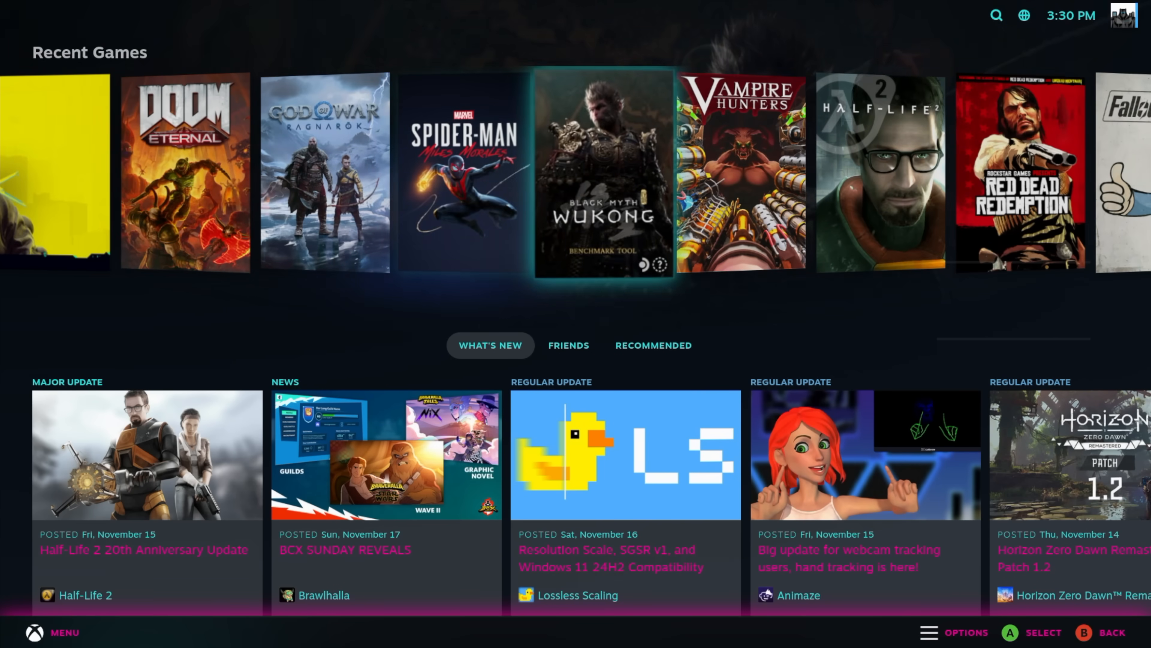
pyautogui.hscroll(3)
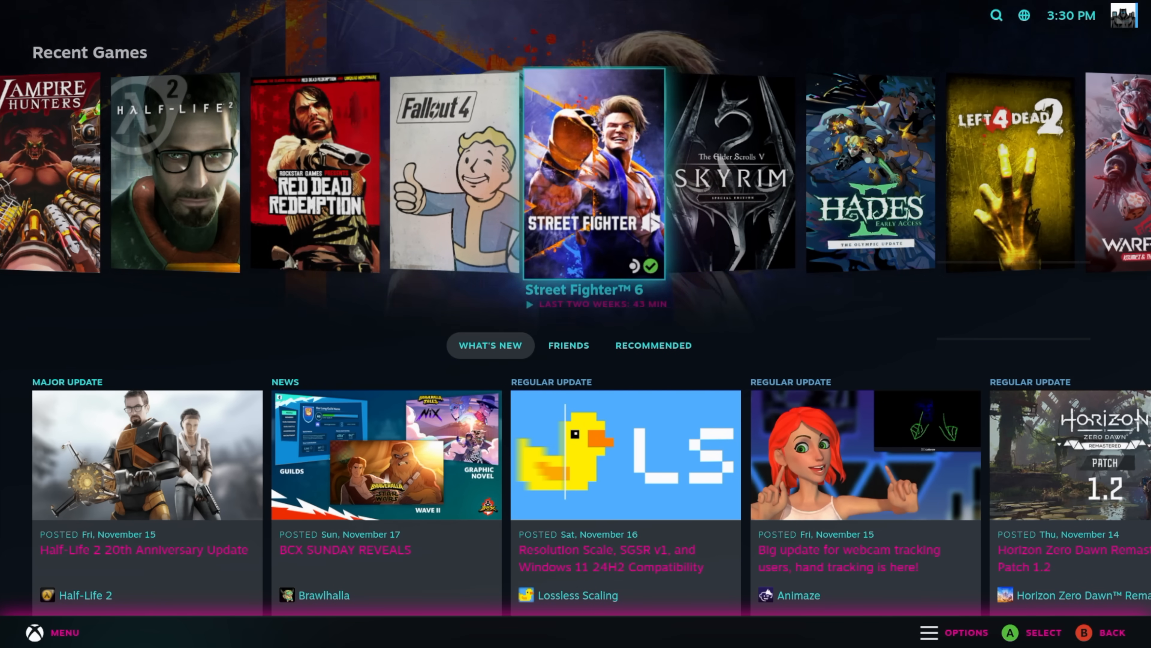
pyautogui.hscroll(3)
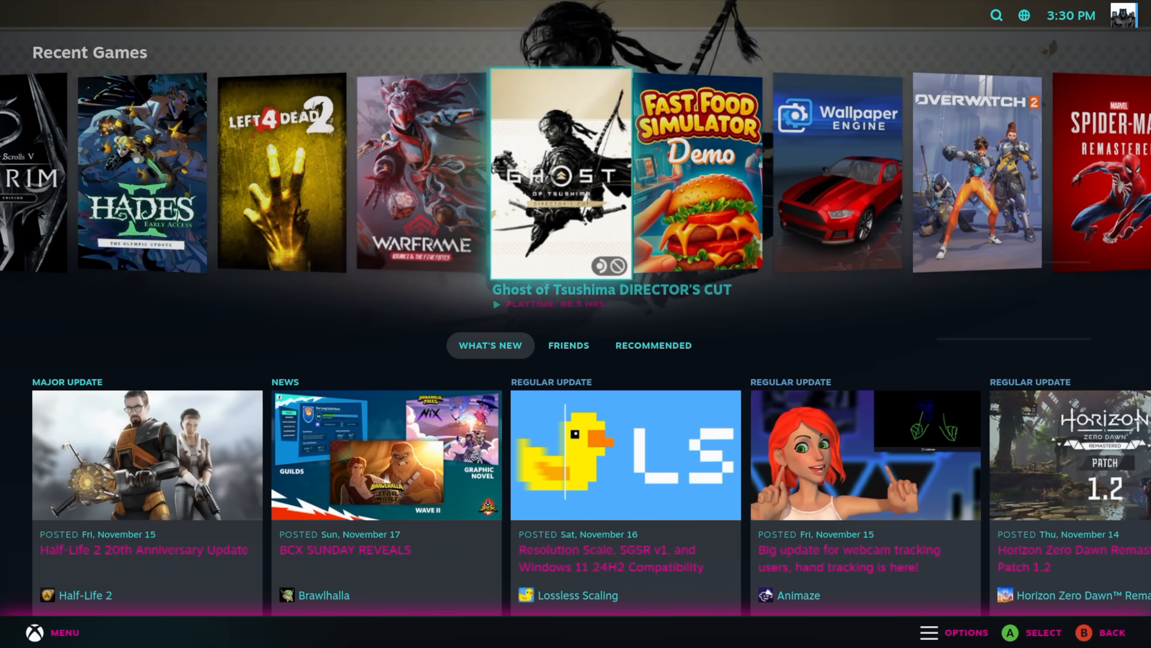
pyautogui.hscroll(3)
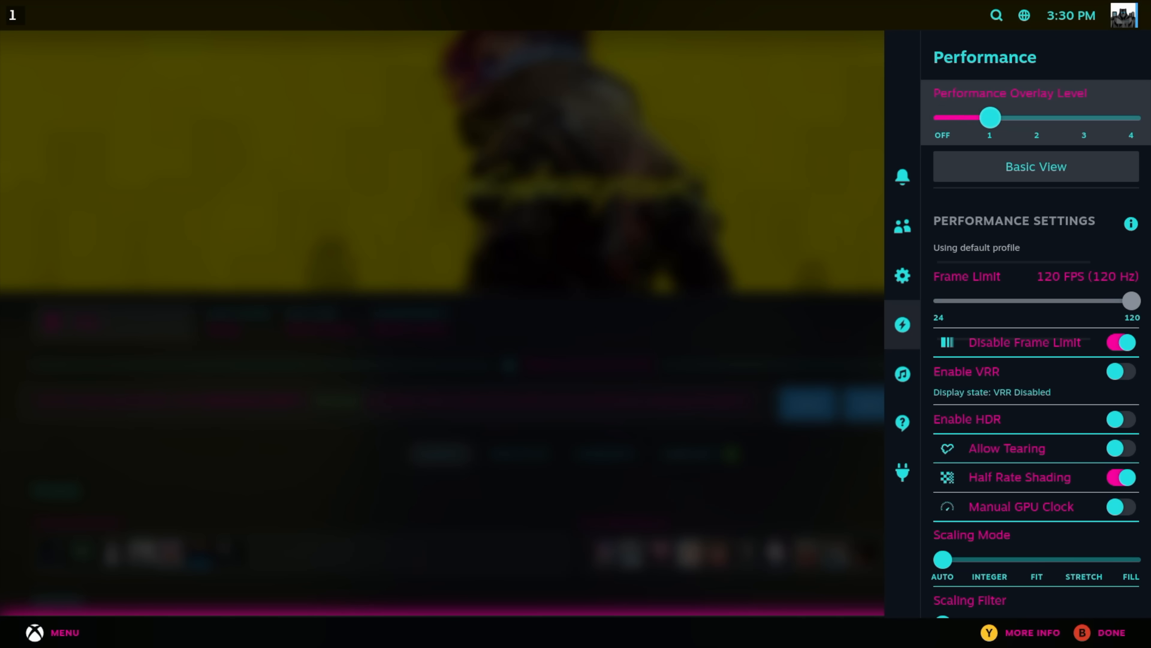
# Drag the Performance Overlay Level slider to 3 and reach the CSS Loader themes list.
pyautogui.moveTo(990, 117); pyautogui.dragTo(1131, 117)
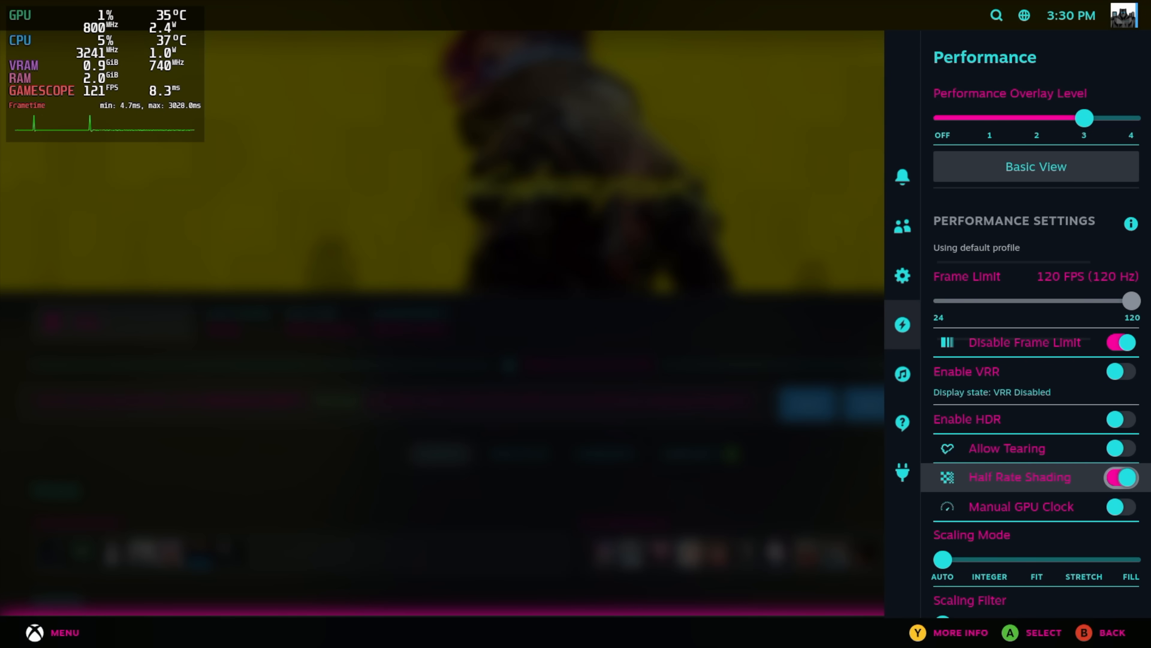
pyautogui.scroll(-3)
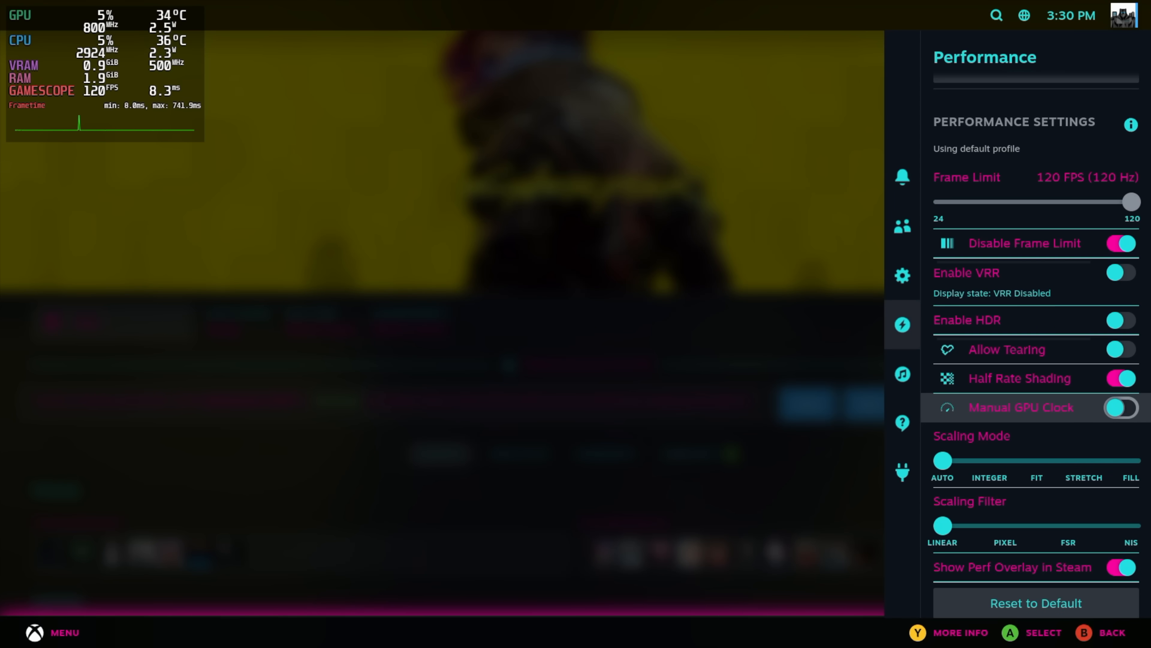
pyautogui.click(900, 472)
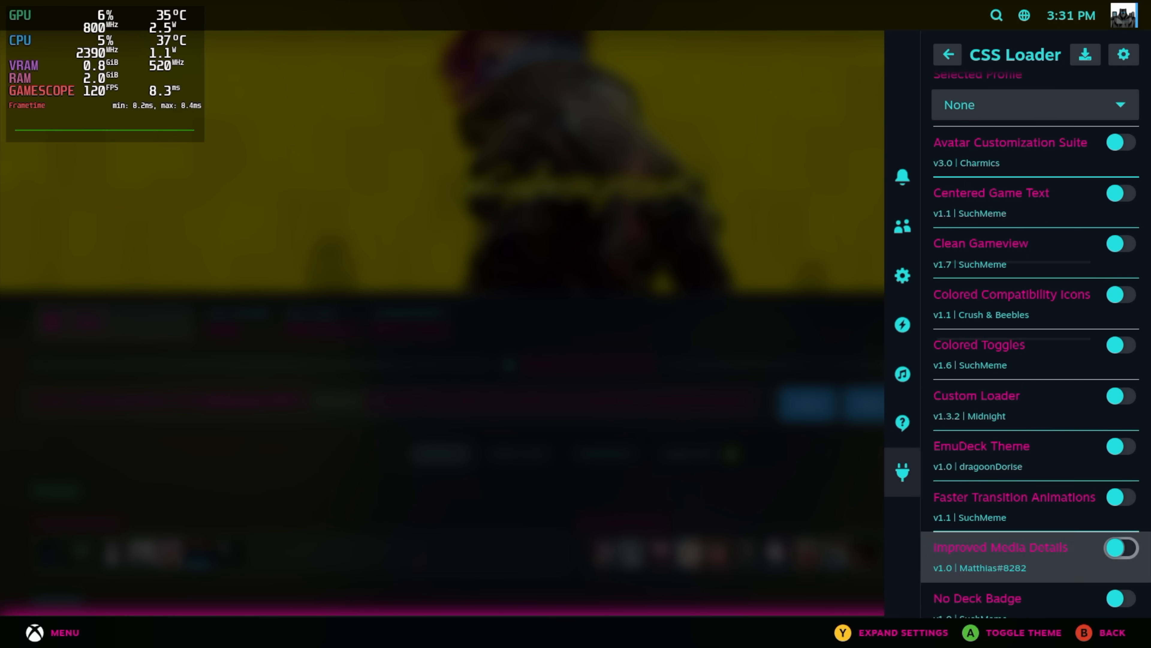
# Swap the Outrun theme for Tilted Home in CSS Loader and return to the home screen.
pyautogui.scroll(-3)
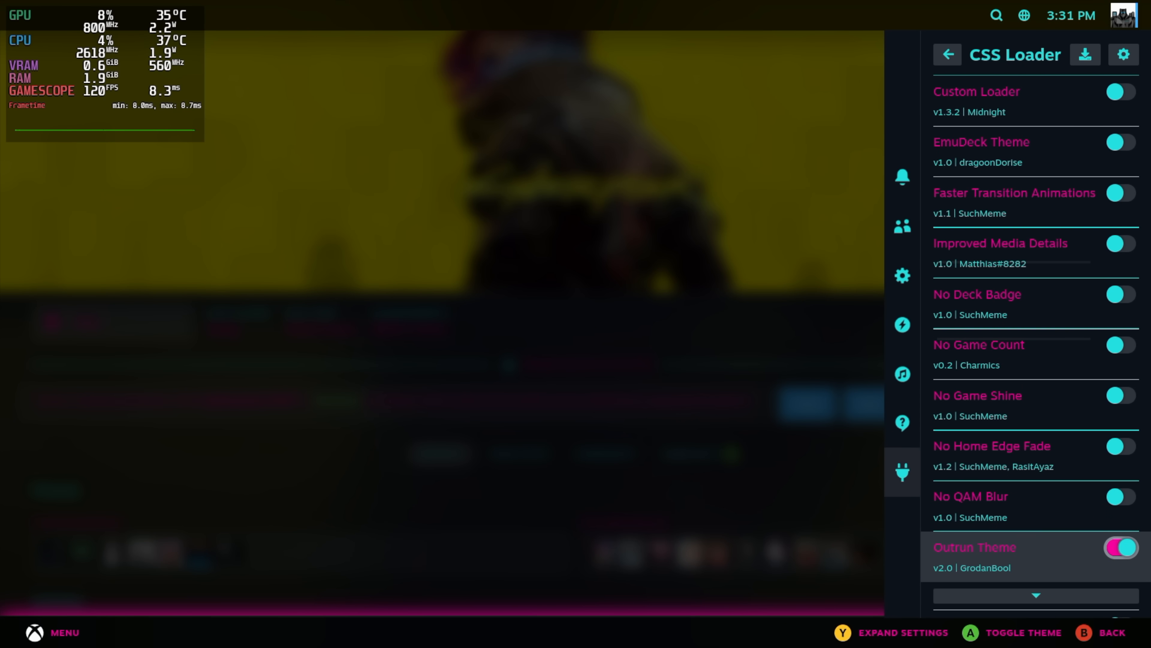
pyautogui.scroll(-3)
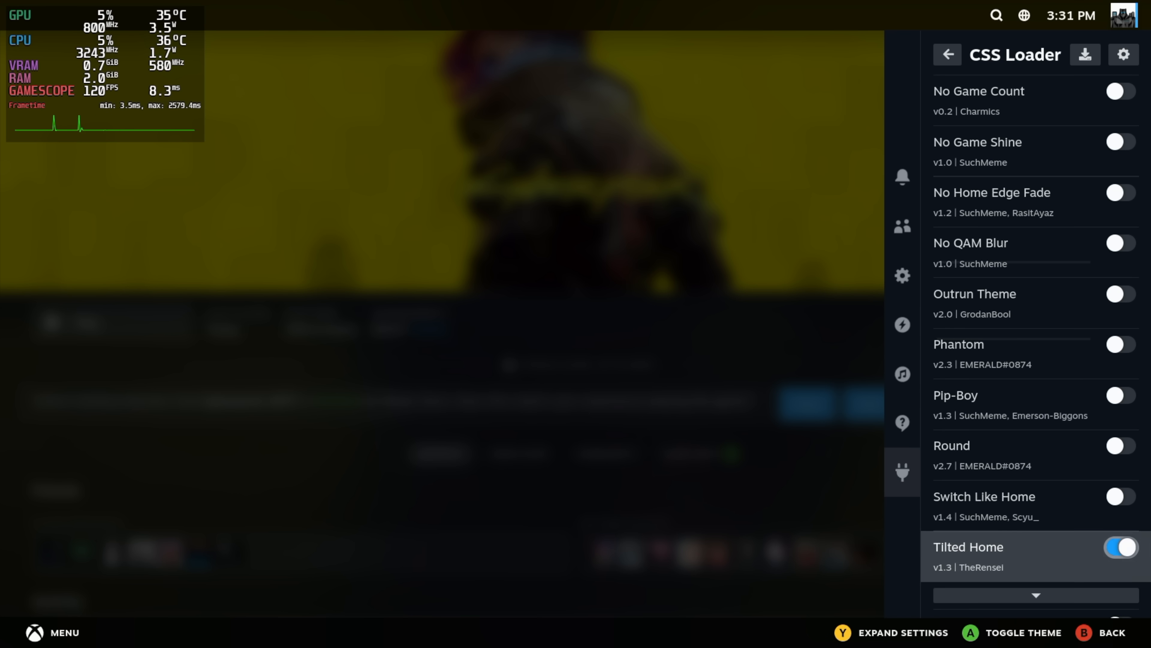
pyautogui.click(947, 55)
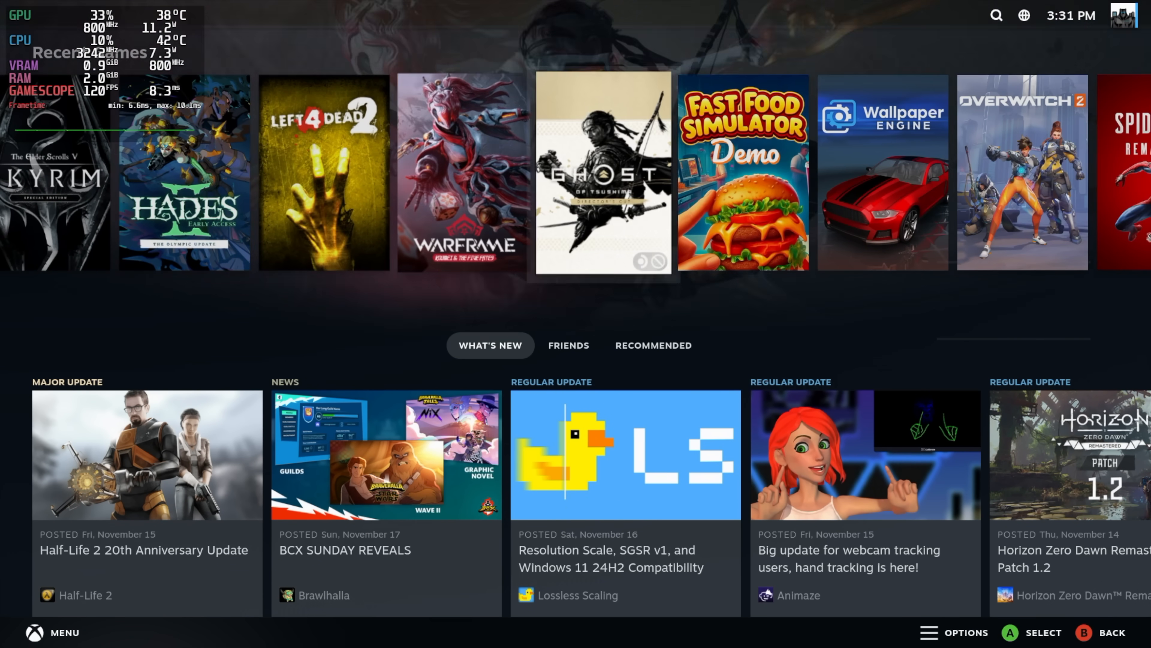
pyautogui.hscroll(3)
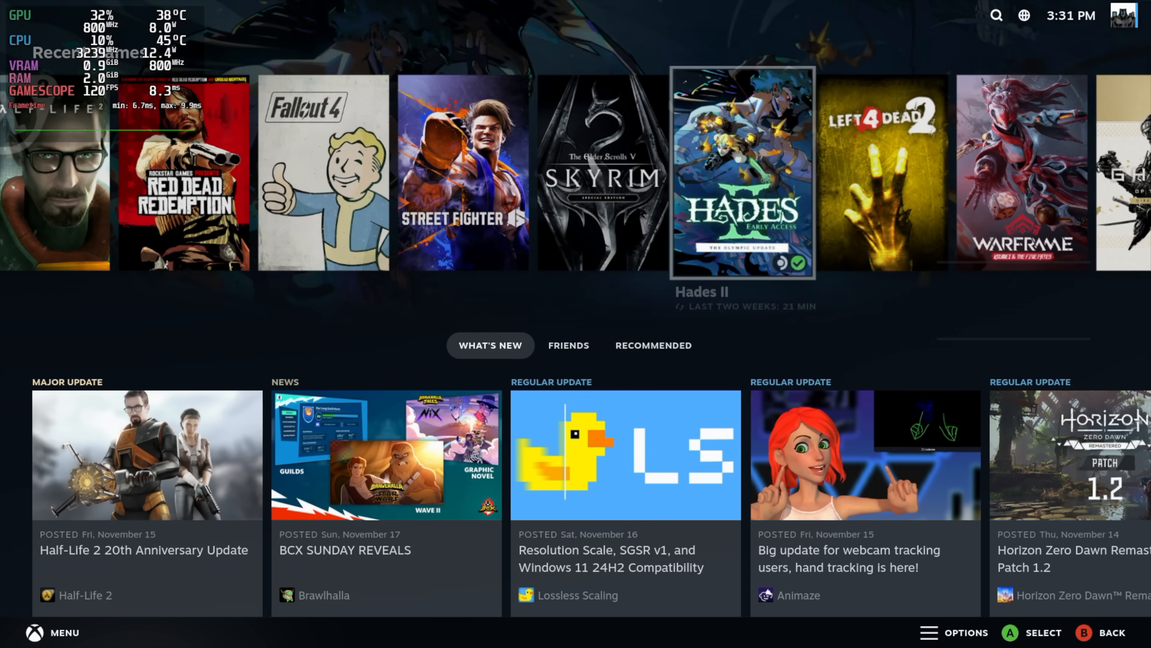
pyautogui.hscroll(-3)
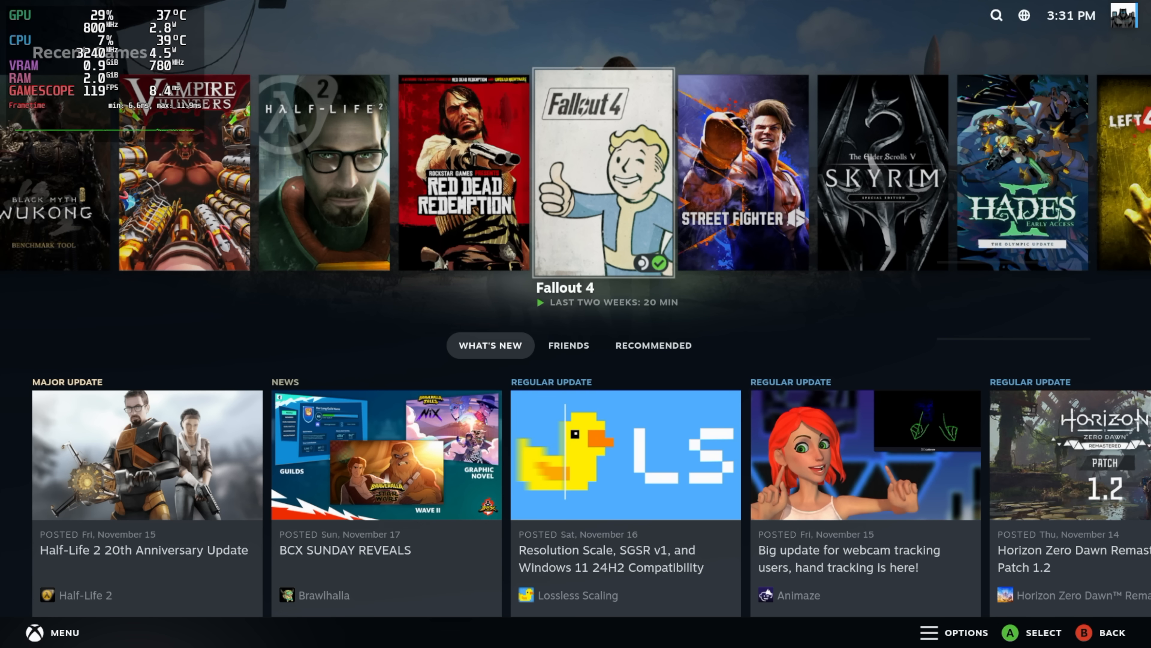
# Switch from Gaming Mode to the desktop via the Steam menu's Power options.
pyautogui.click(53, 636)
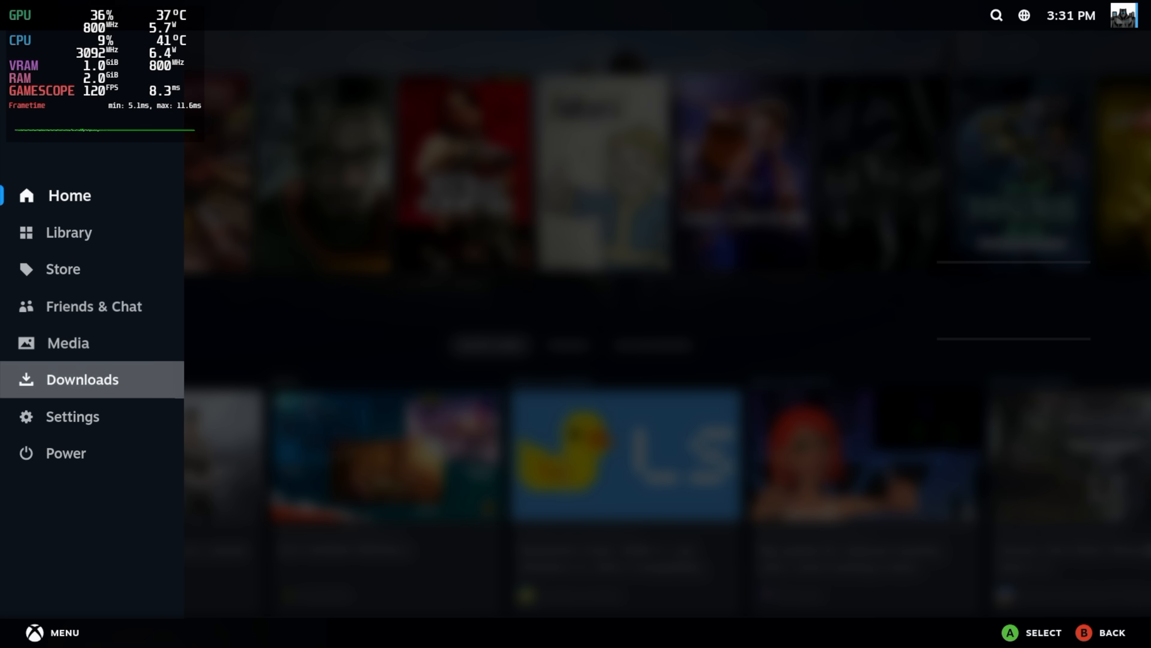
pyautogui.click(64, 453)
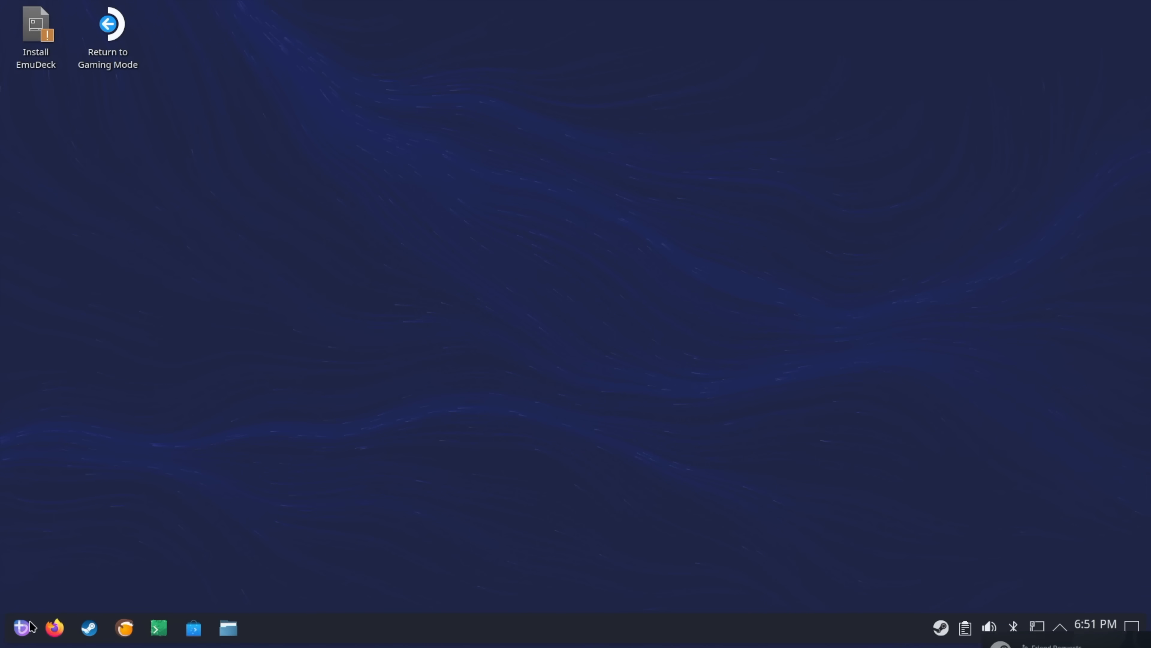
# Launch Bazzite Portal from the Utilities category of the application launcher.
pyautogui.click(20, 628)
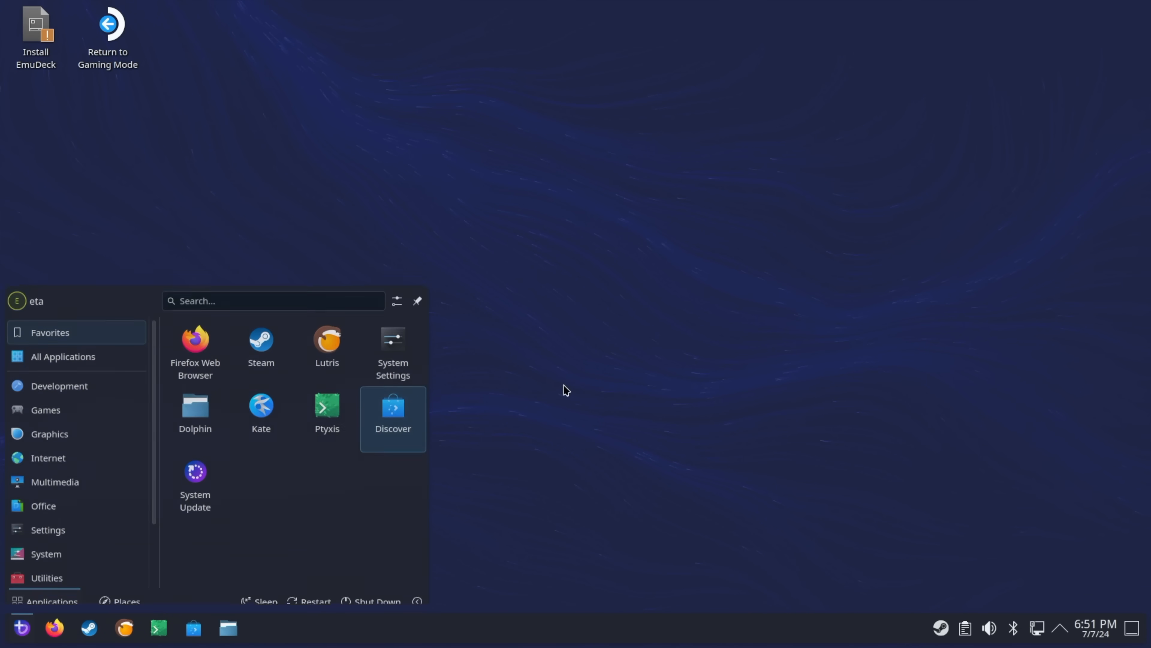
pyautogui.click(20, 628)
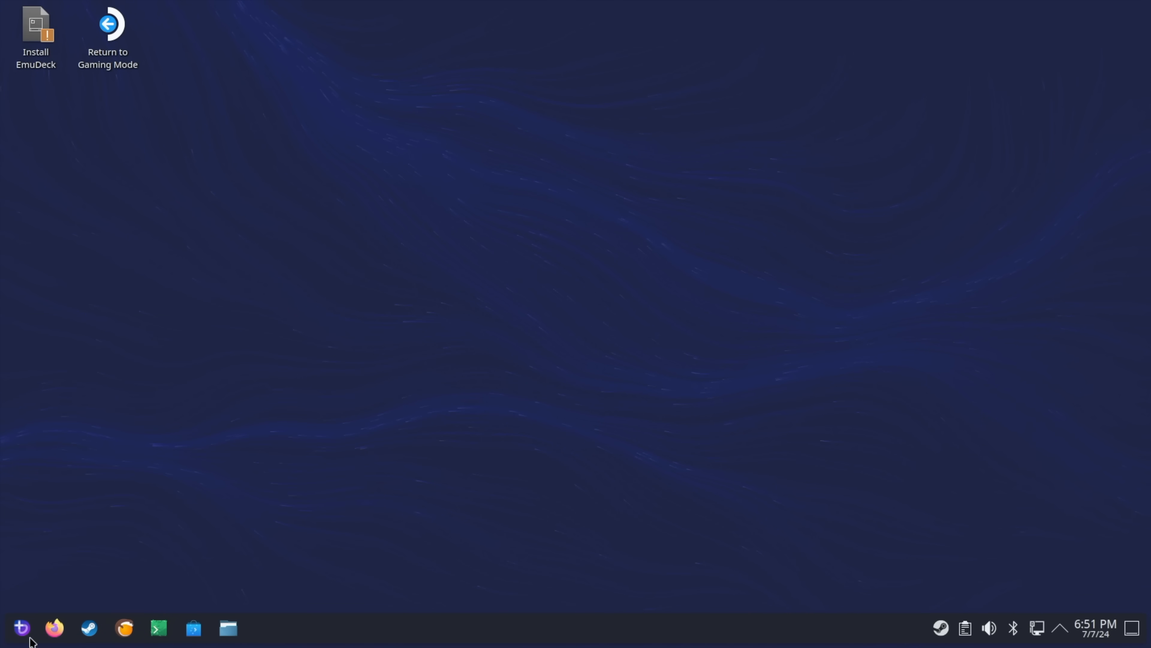
pyautogui.click(20, 628)
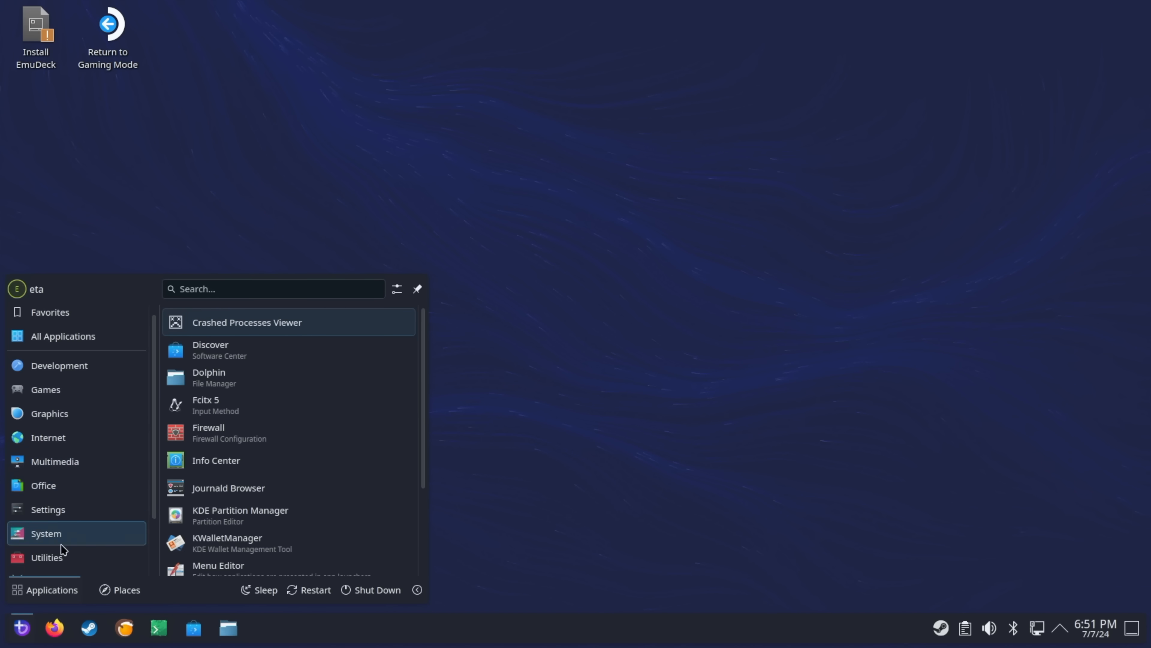
pyautogui.click(46, 487)
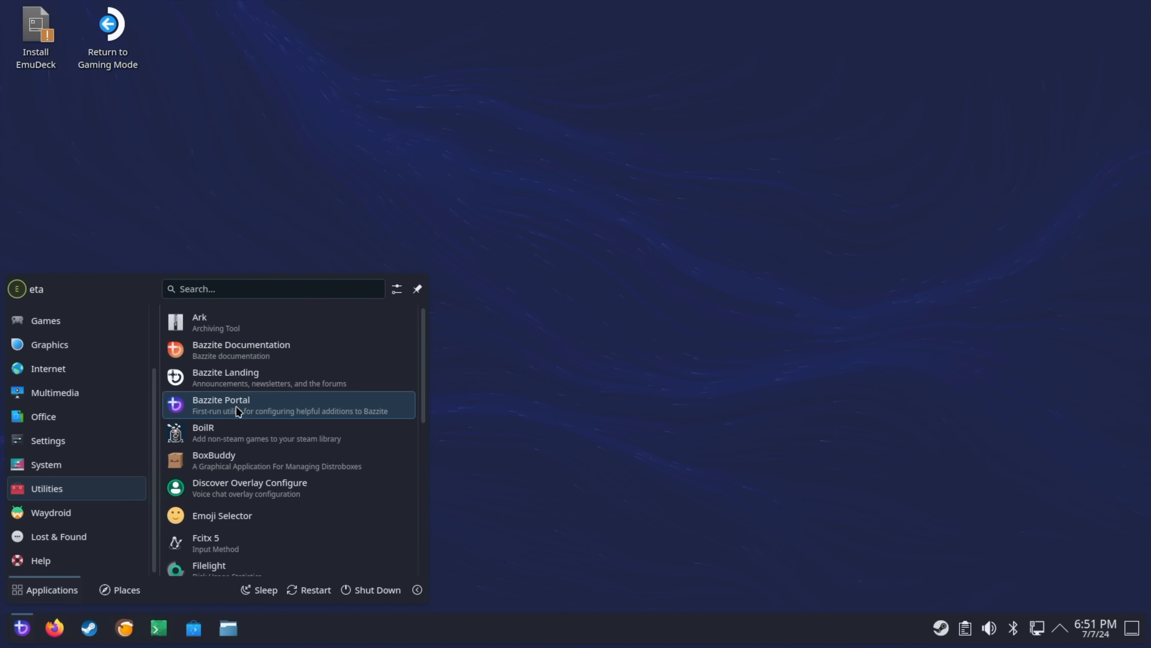
pyautogui.click(220, 405)
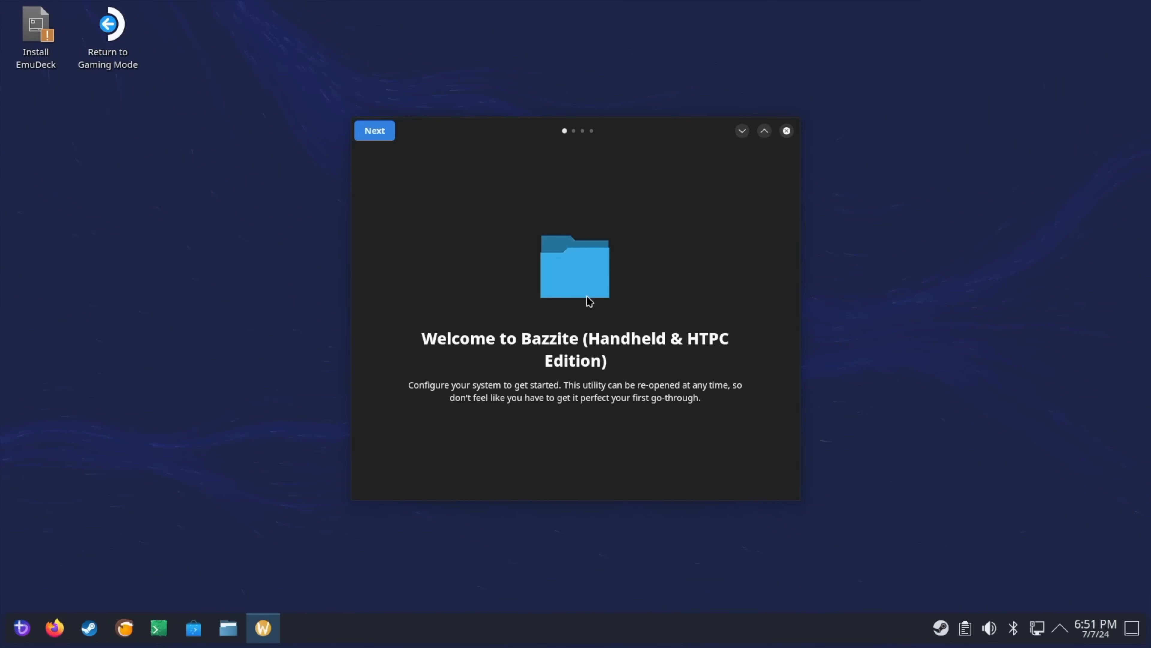
# Advance past the Bazzite Portal welcome page and review the Setting up Bazzite toggles.
pyautogui.click(373, 130)
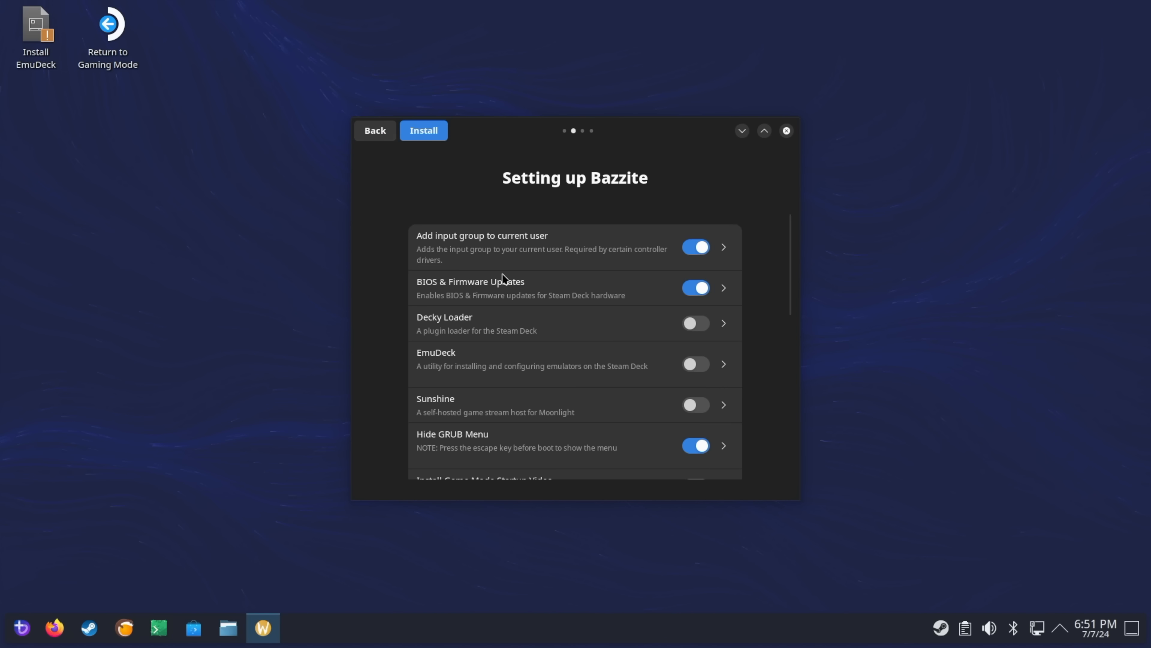
pyautogui.moveTo(574, 304)
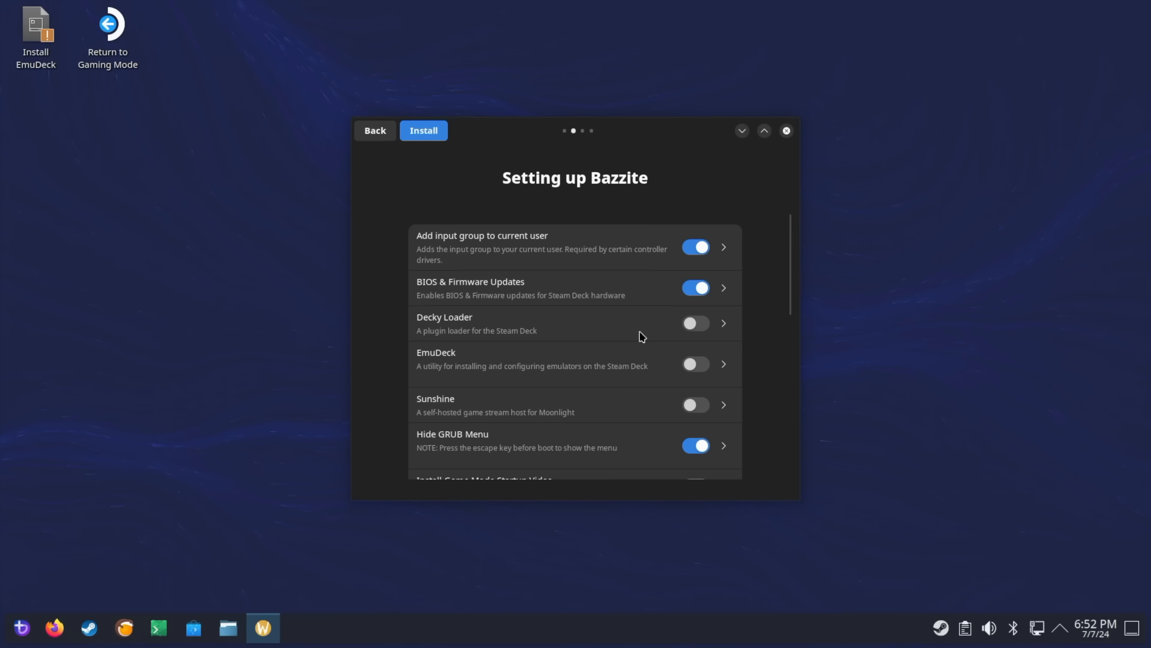
pyautogui.scroll(-3)
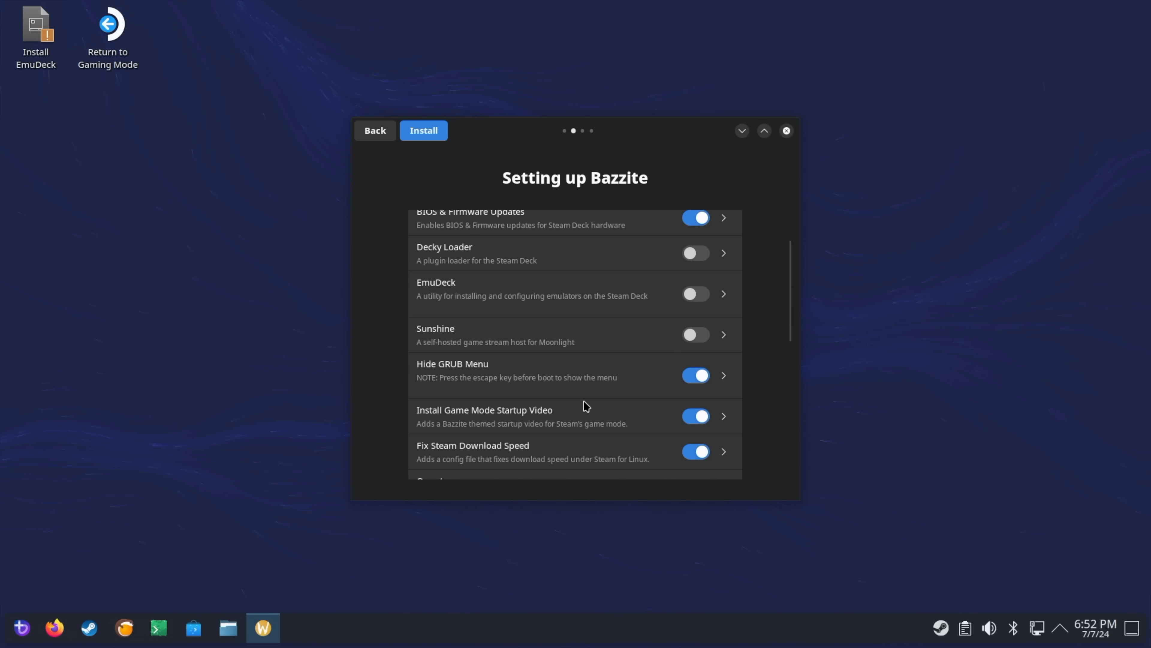
pyautogui.scroll(-3)
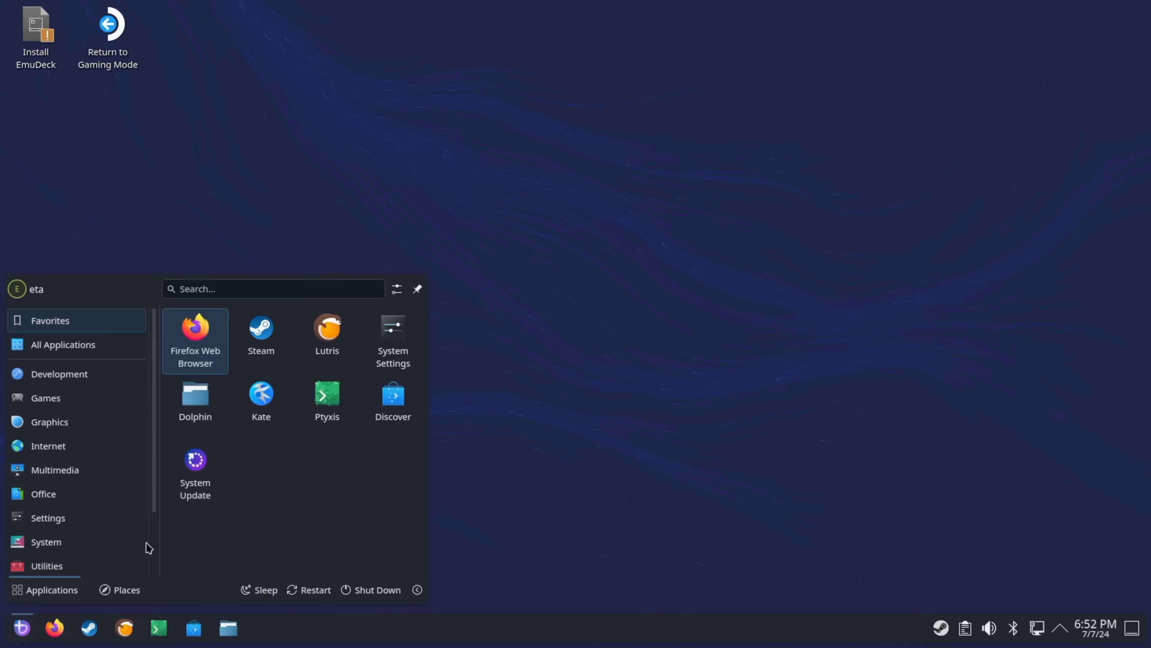
# Close the launcher and use the Return to Gaming Mode desktop icon to leave the desktop.
pyautogui.click(48, 445)
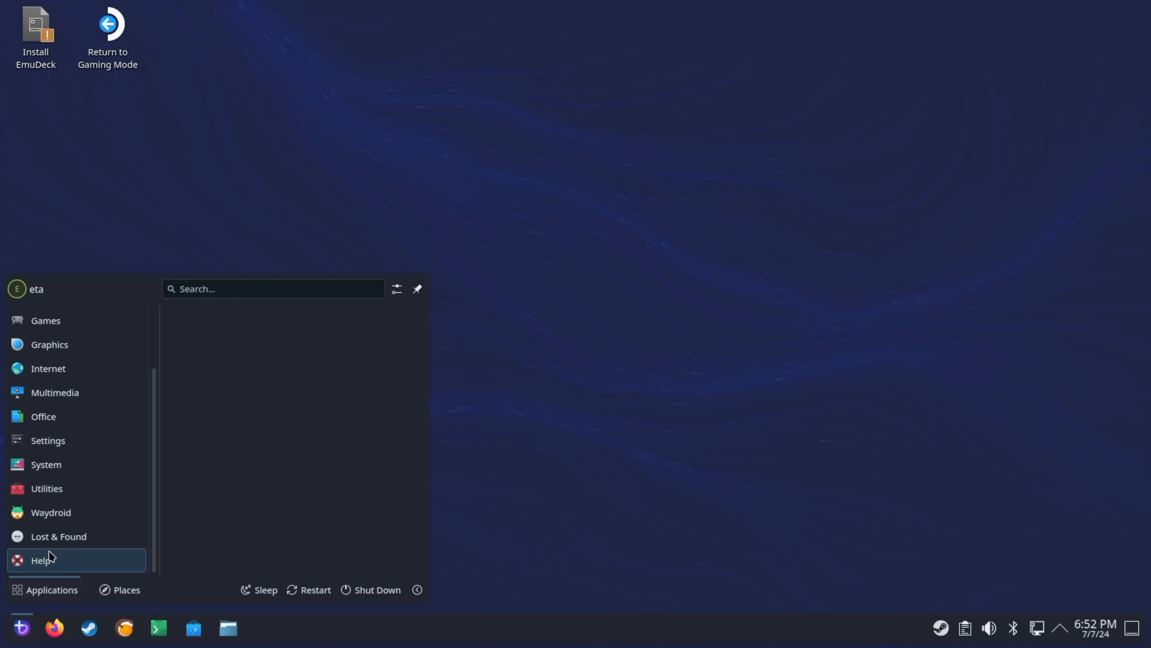
pyautogui.click(63, 344)
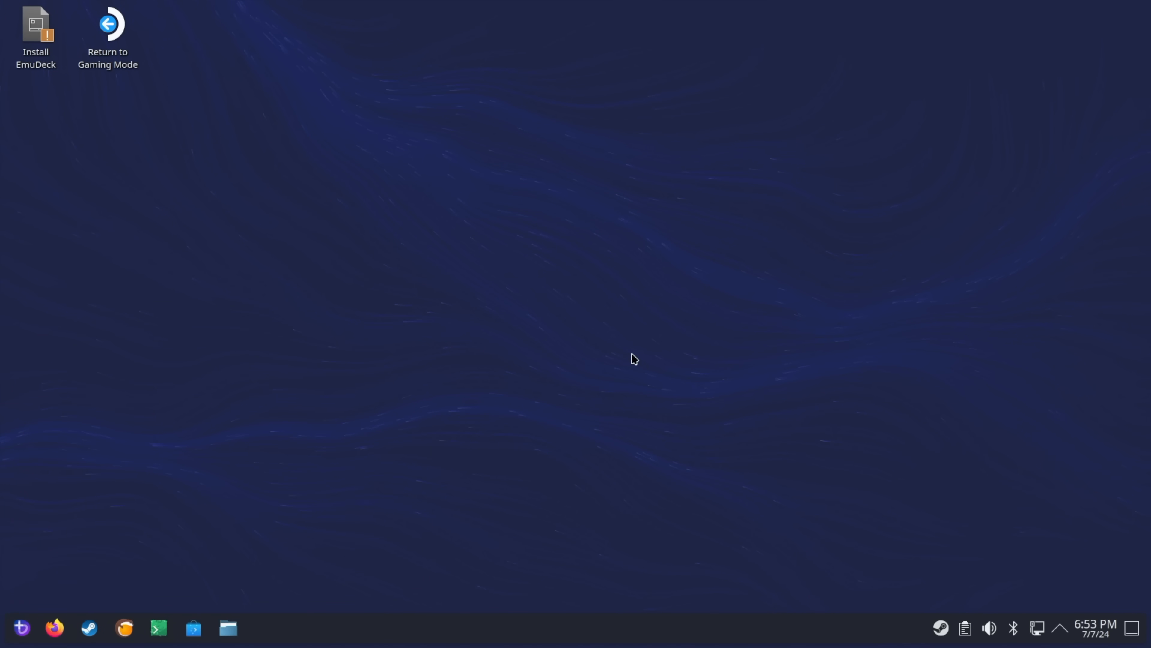
pyautogui.click(107, 37)
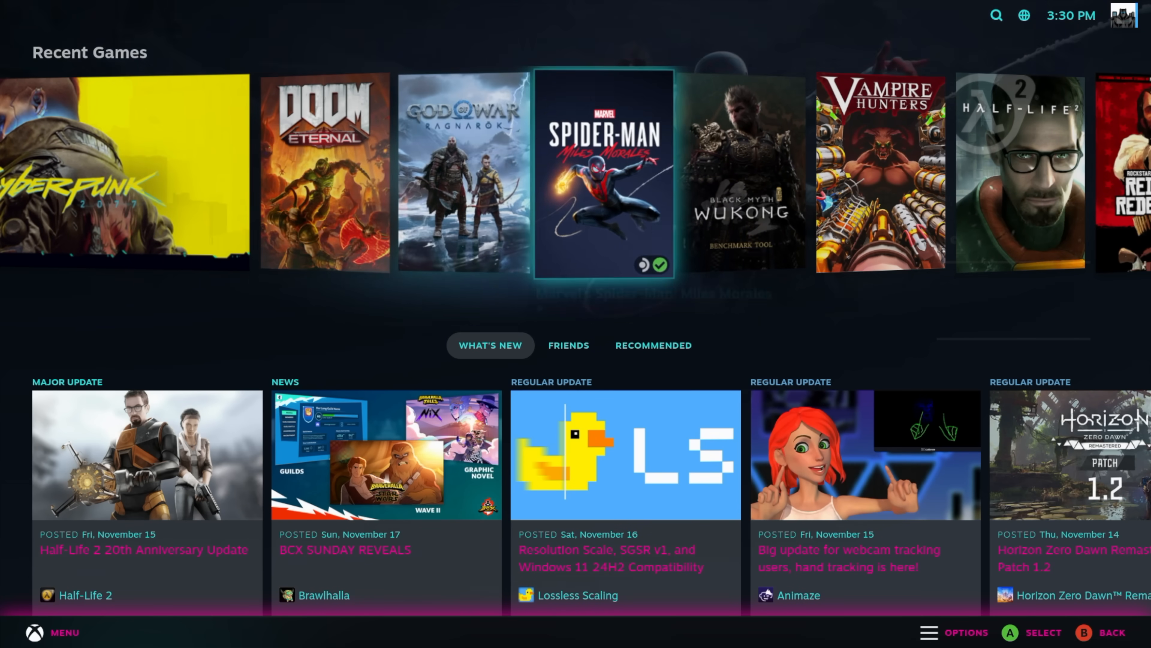
# Set the game resolution for Spider-Man: Miles Morales to 1920x1080 in its properties.
pyautogui.hscroll(3)
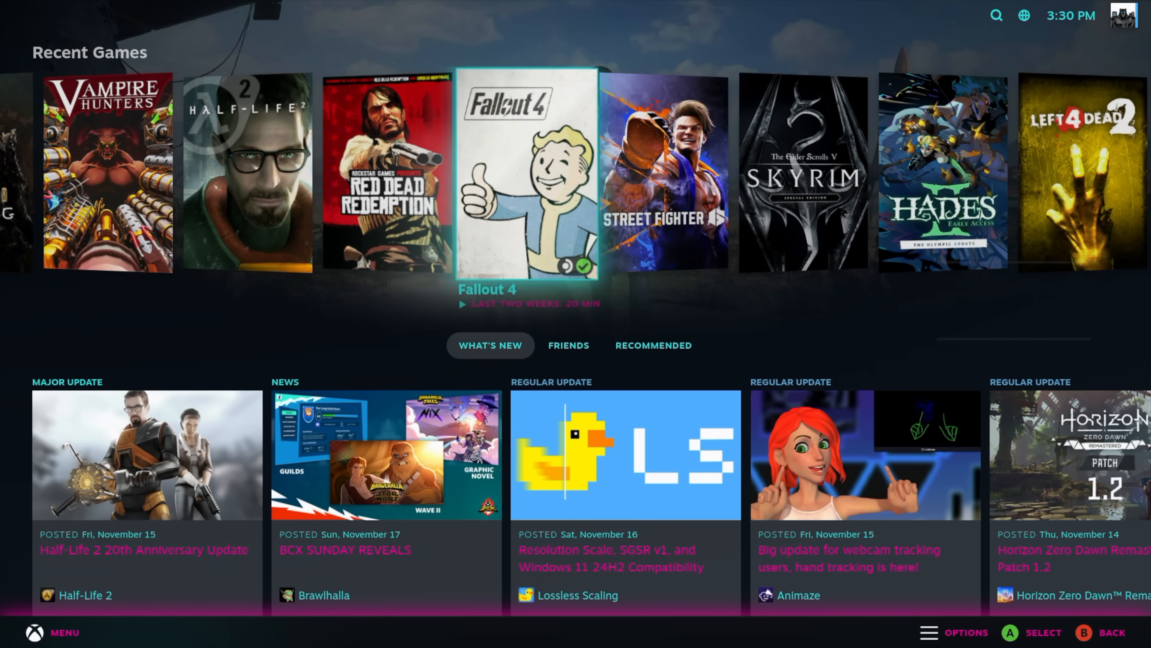
pyautogui.hscroll(3)
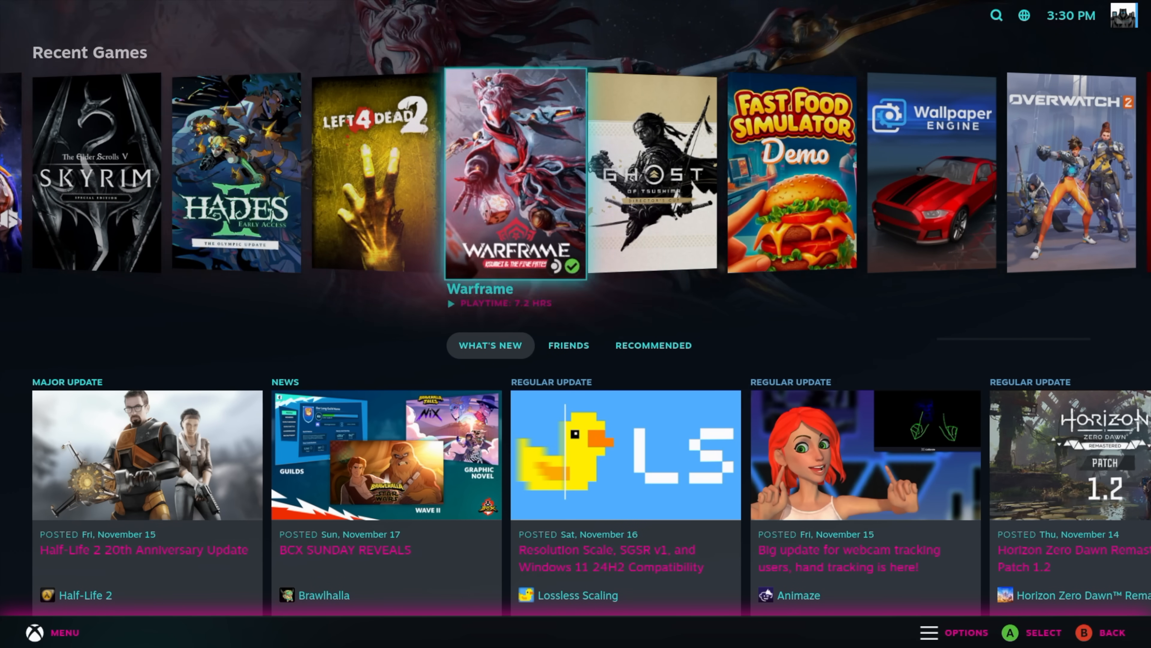
pyautogui.hscroll(3)
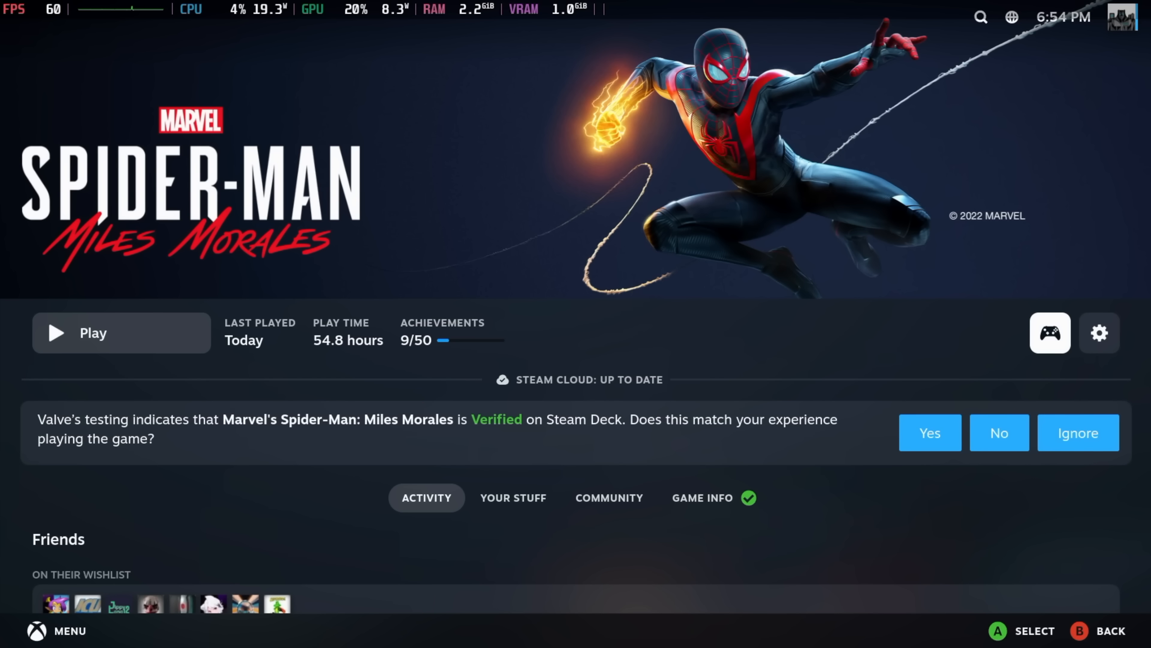
pyautogui.moveTo(1099, 331)
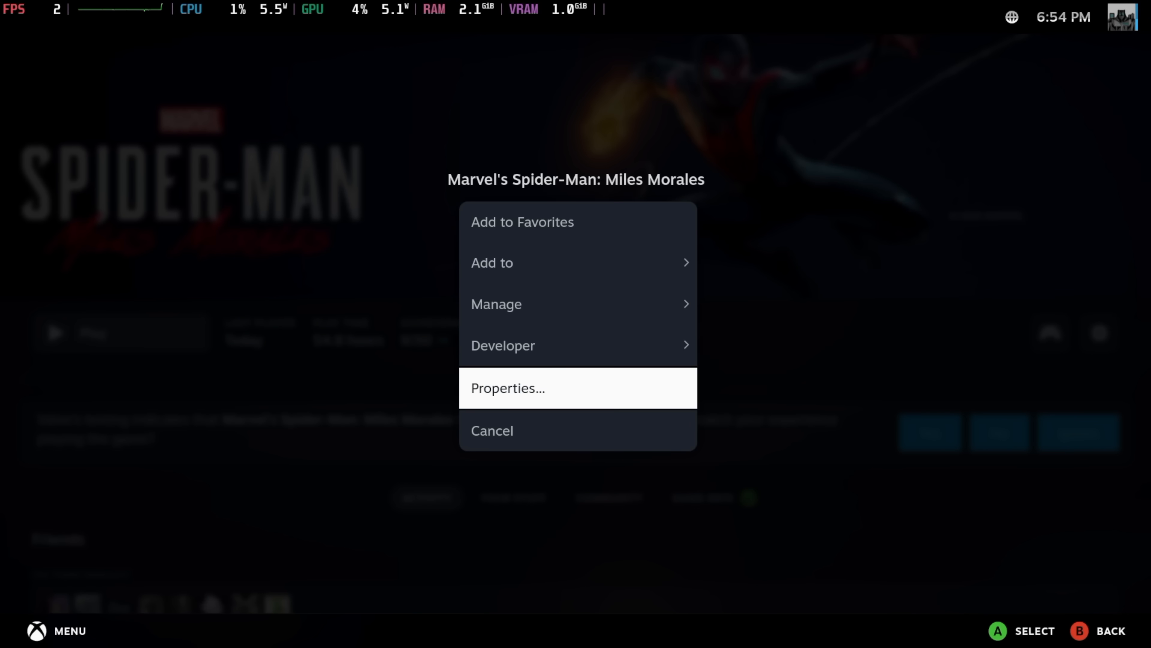
pyautogui.click(507, 388)
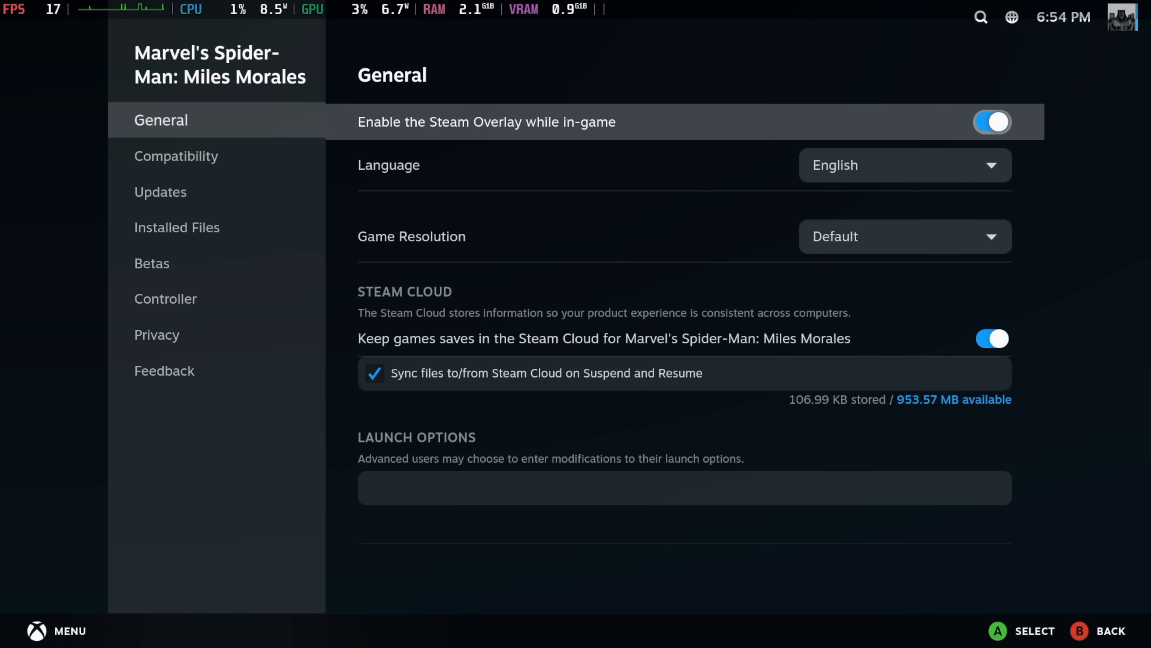
pyautogui.click(904, 236)
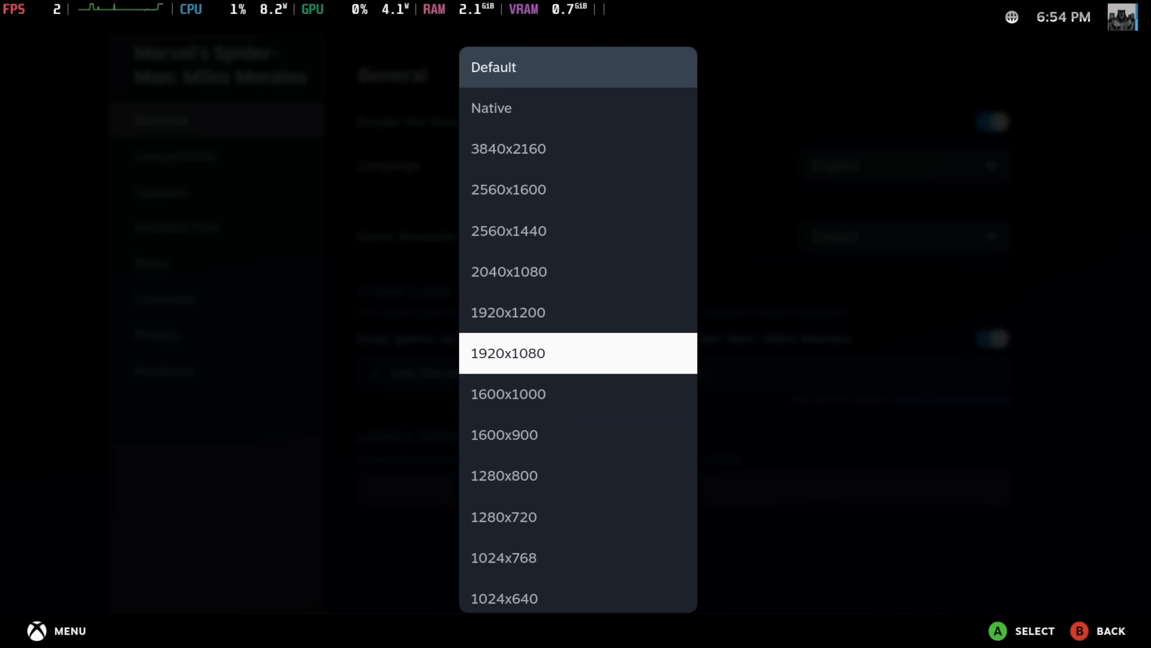
pyautogui.click(508, 352)
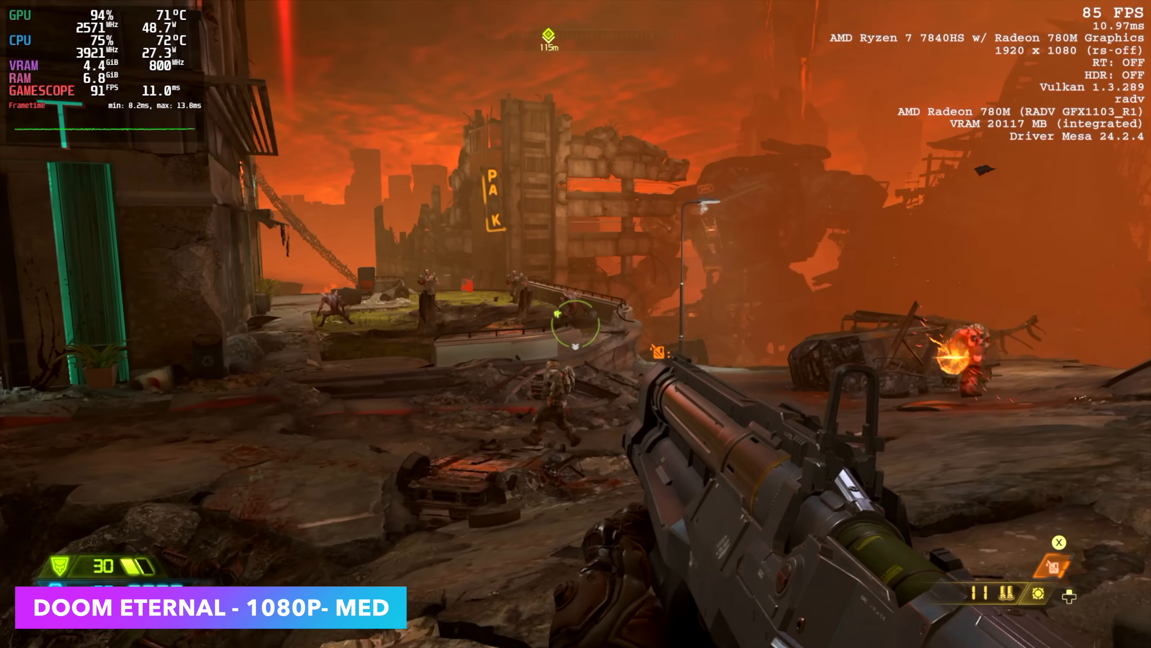
# Play through a Doom Eternal combat area at 1080p medium with the performance overlay showing FPS.
pyautogui.click(575, 323)
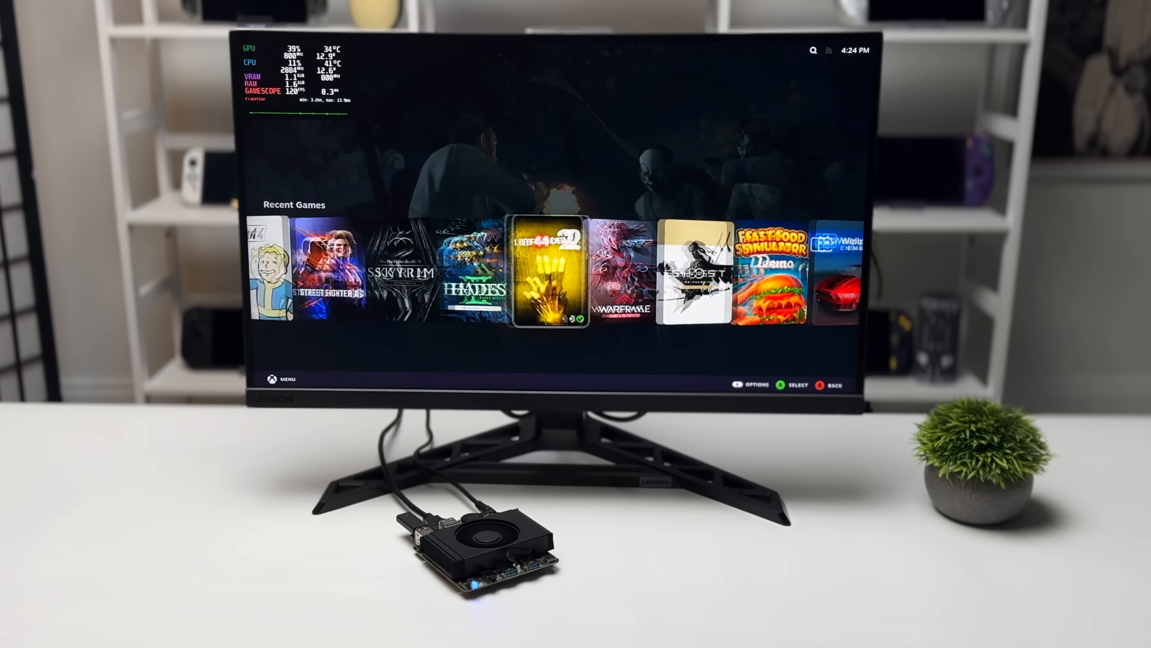
pyautogui.hscroll(3)
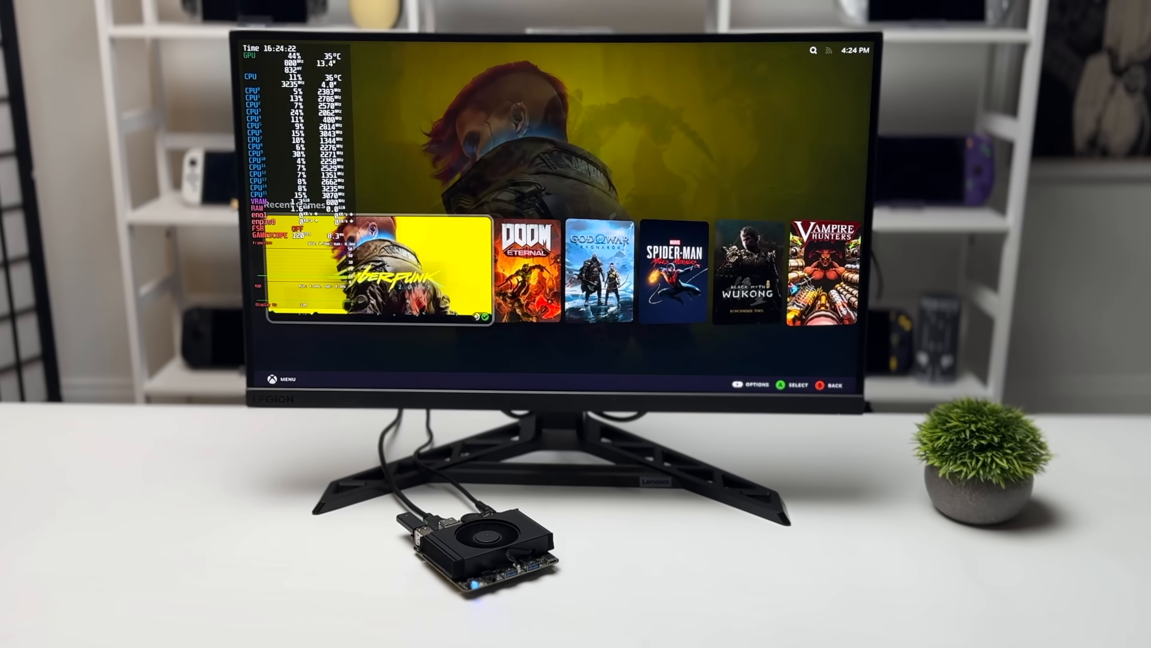
pyautogui.hscroll(3)
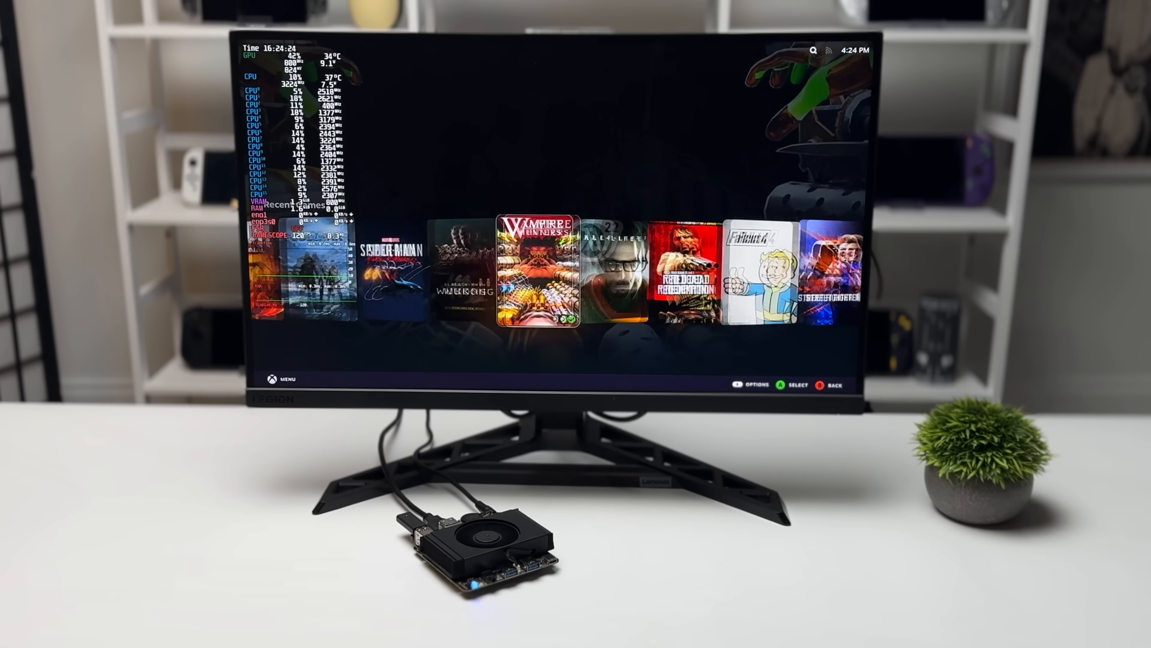
pyautogui.hscroll(3)
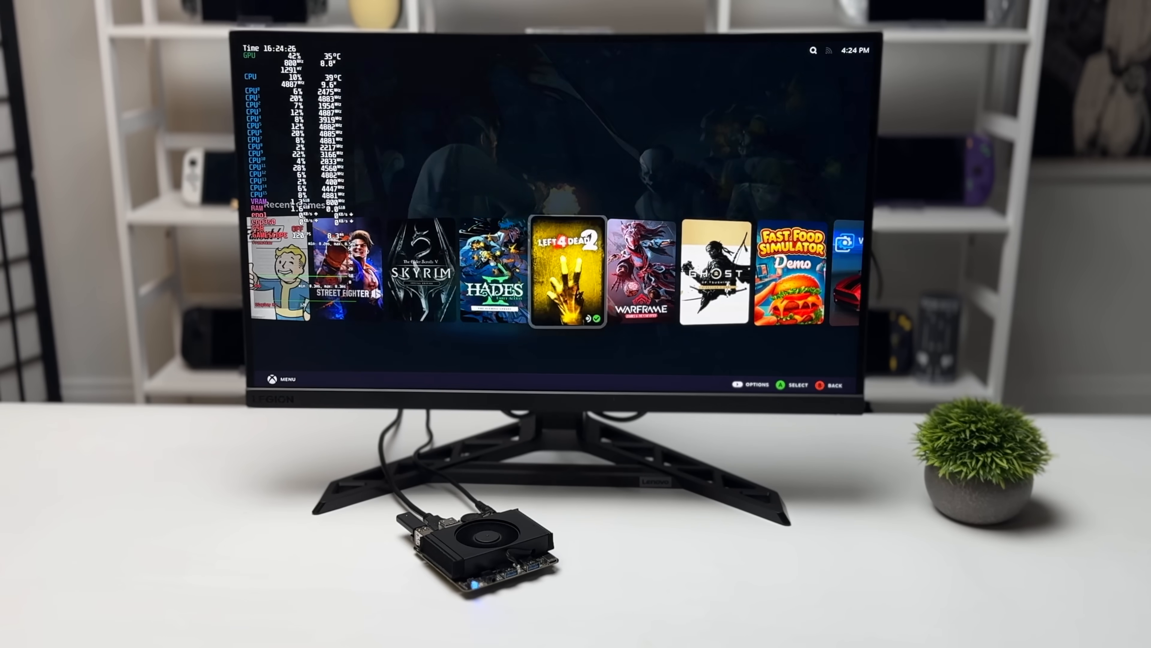
pyautogui.hscroll(3)
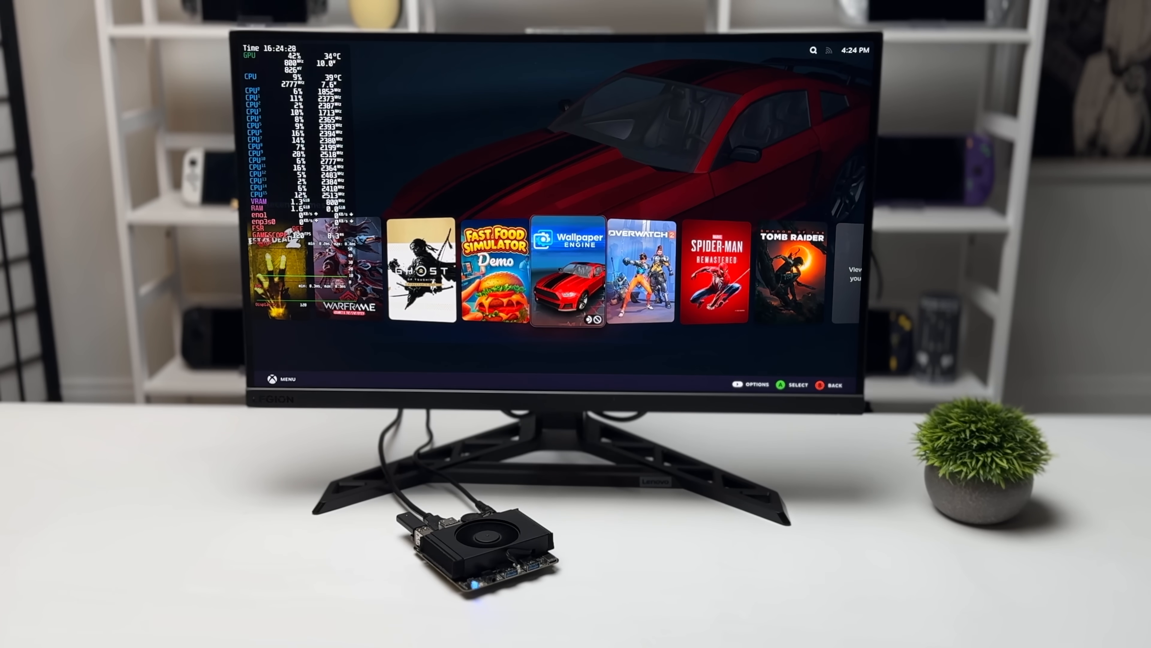